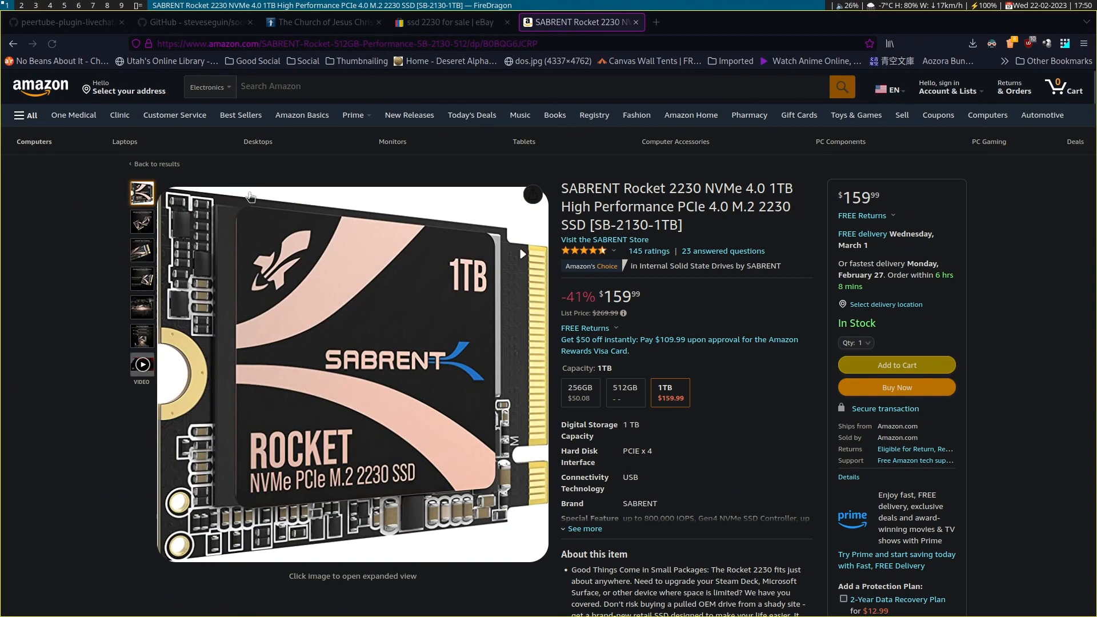
Step: Open a new FireDragon tab showing the start page next to the Amazon tab
left_click(786, 22)
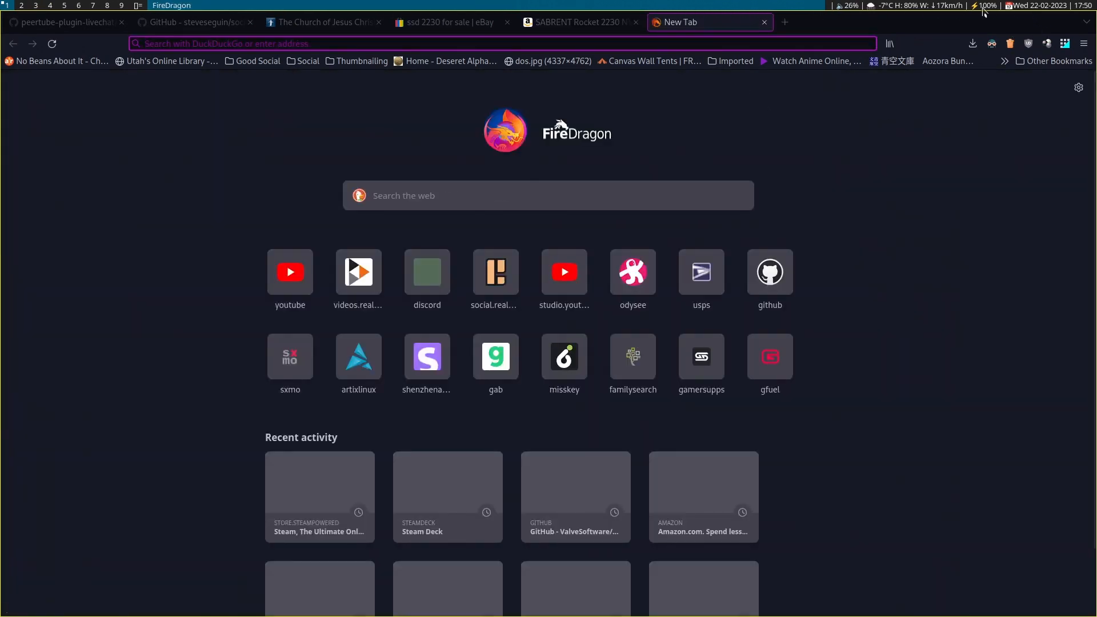
mouse_move(1069, 6)
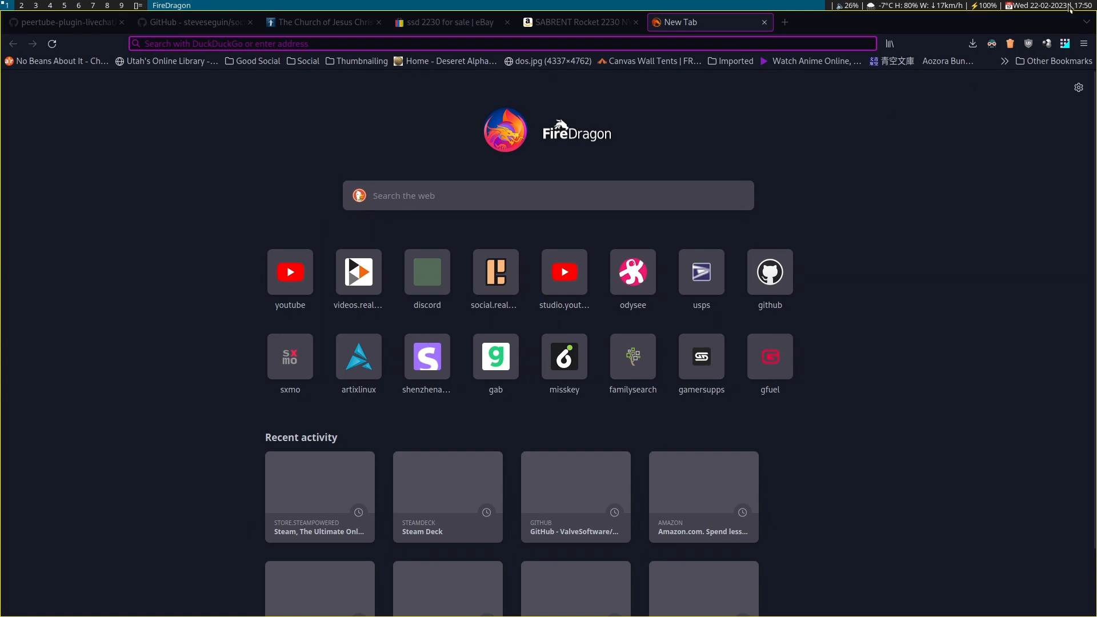
mouse_move(834, 9)
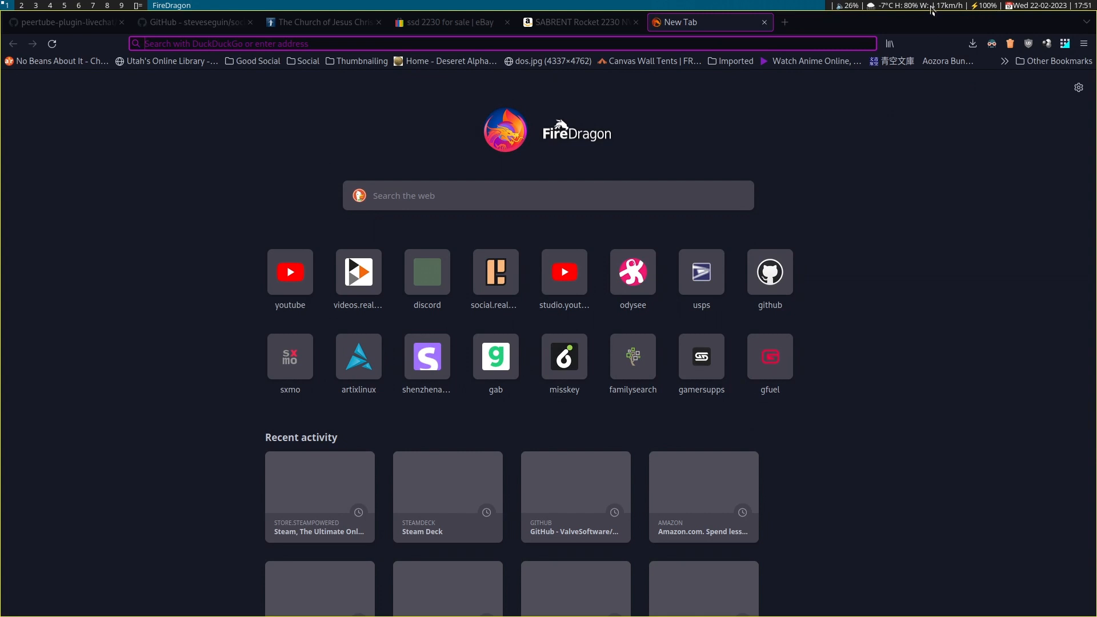
mouse_move(1063, 15)
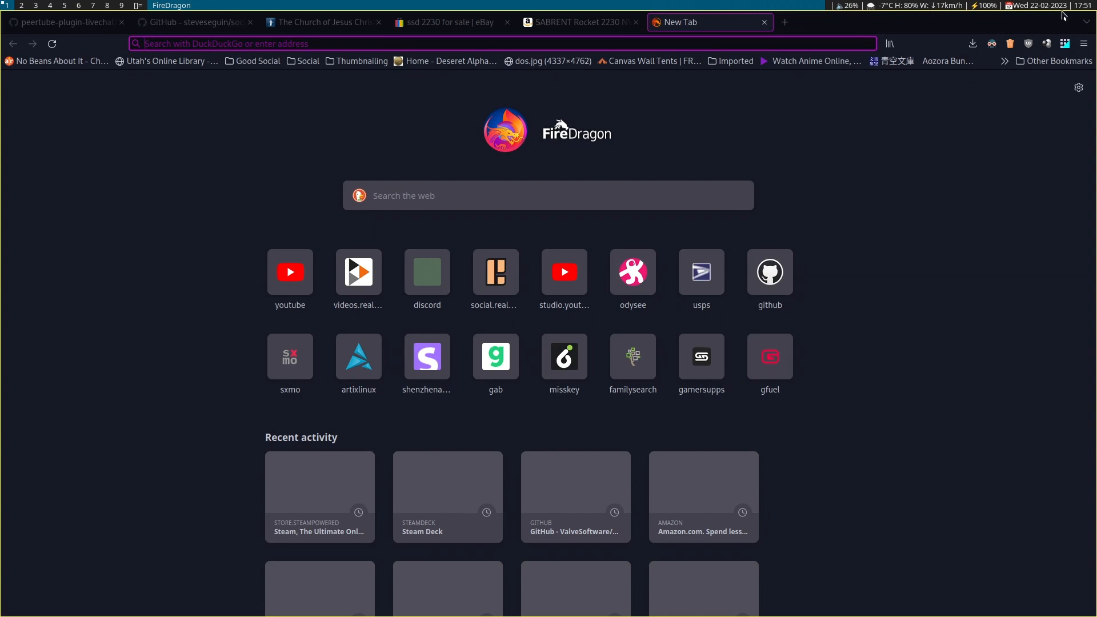
mouse_move(912, 372)
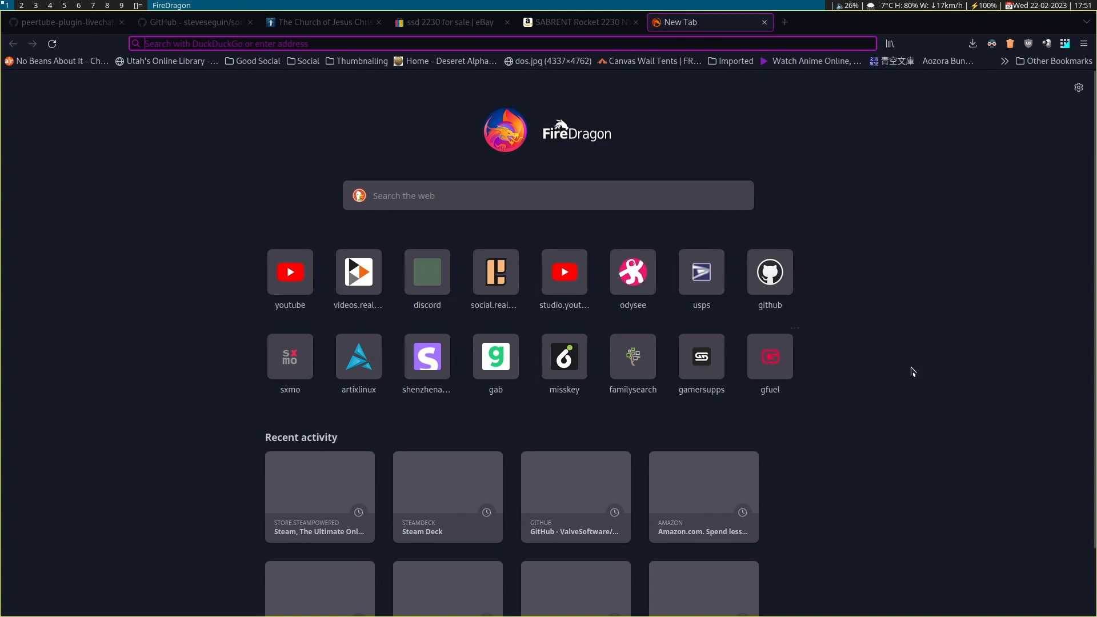
mouse_move(921, 369)
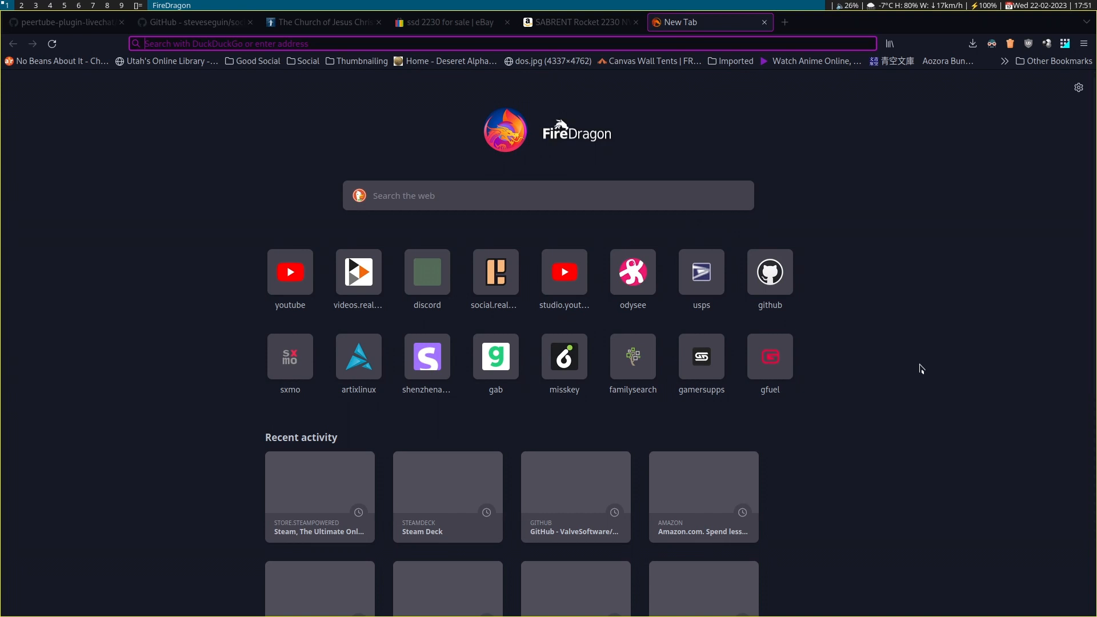
mouse_move(853, 198)
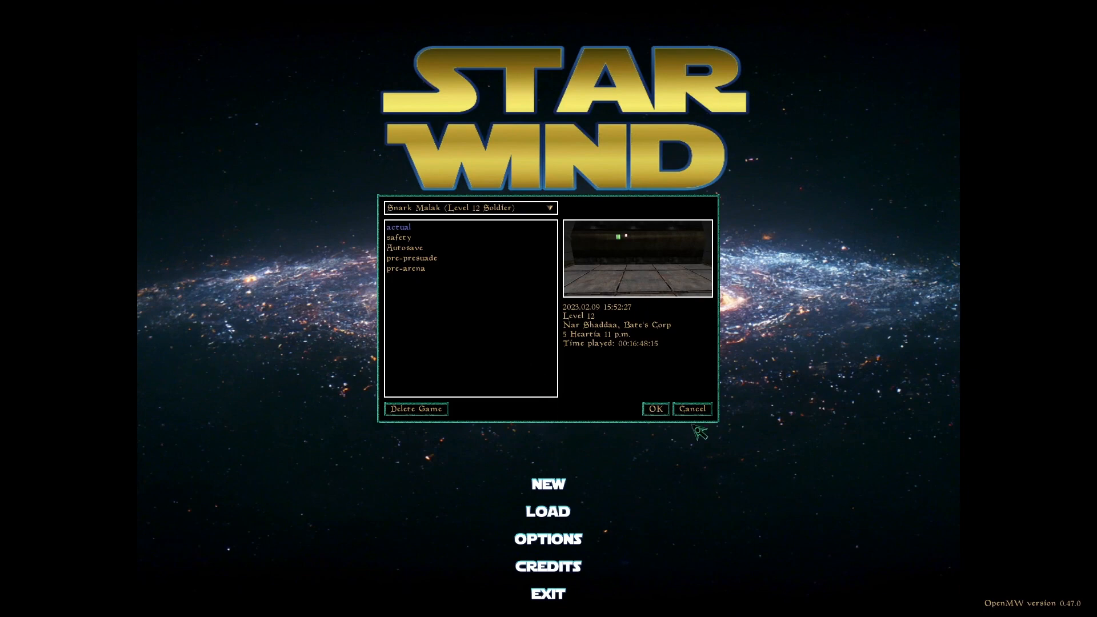
Step: Load the saved game, then quit Starwind via Escape, Exit and Yes
left_click(653, 409)
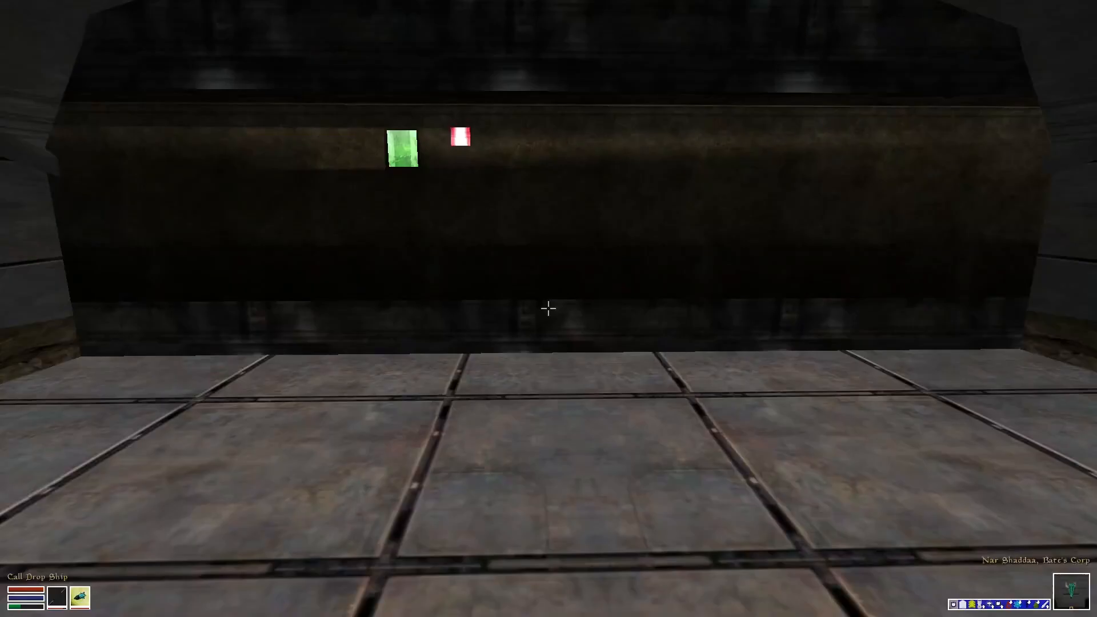
mouse_move(549, 308)
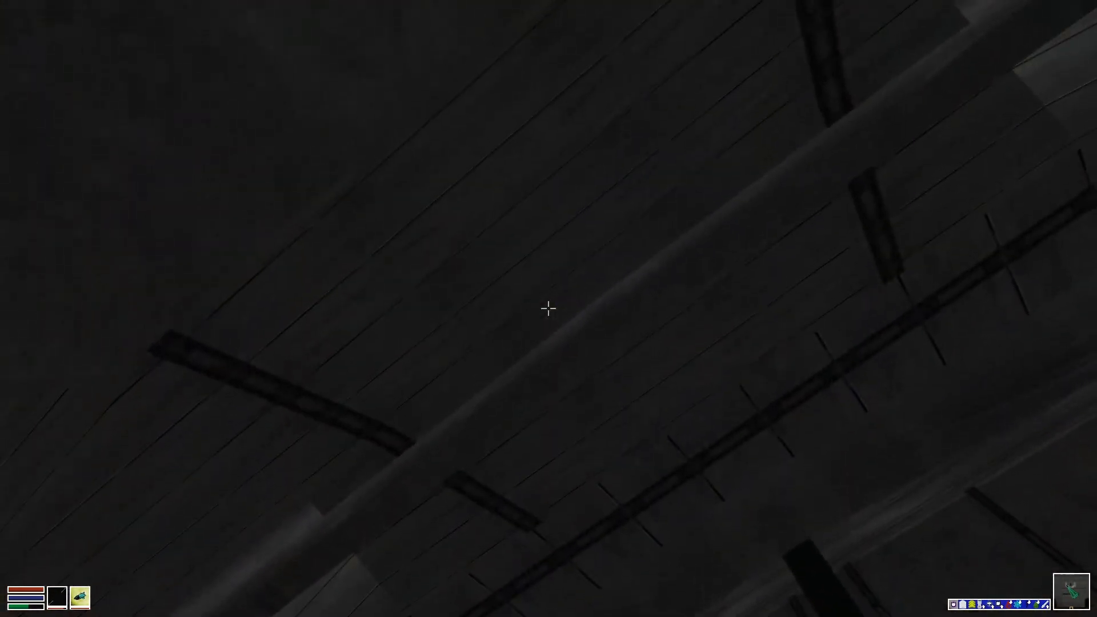
mouse_move(549, 308)
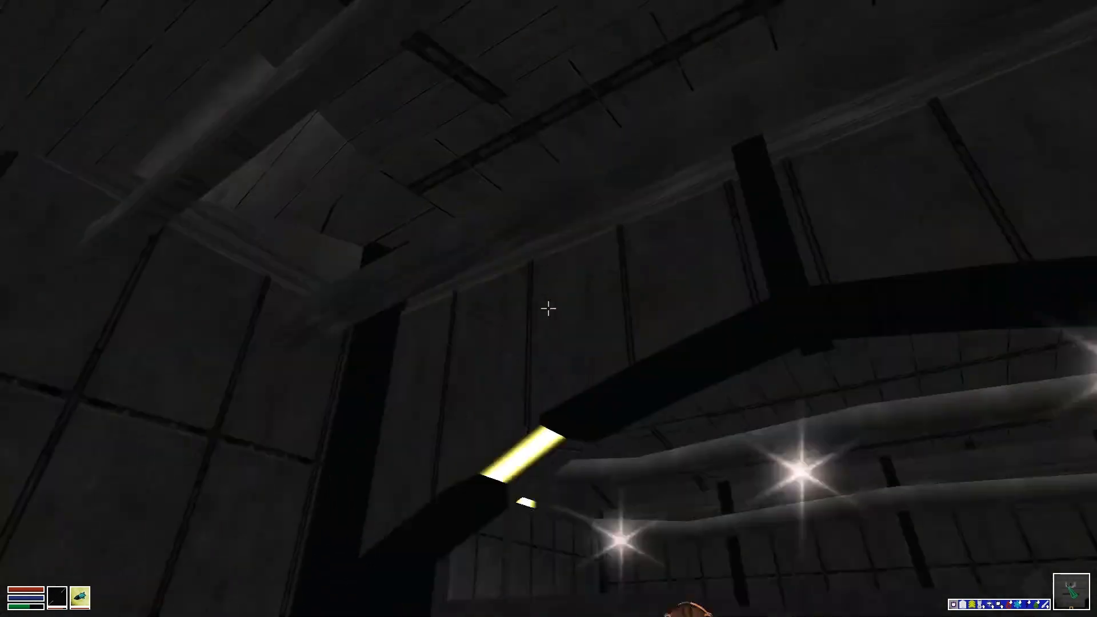
mouse_move(549, 308)
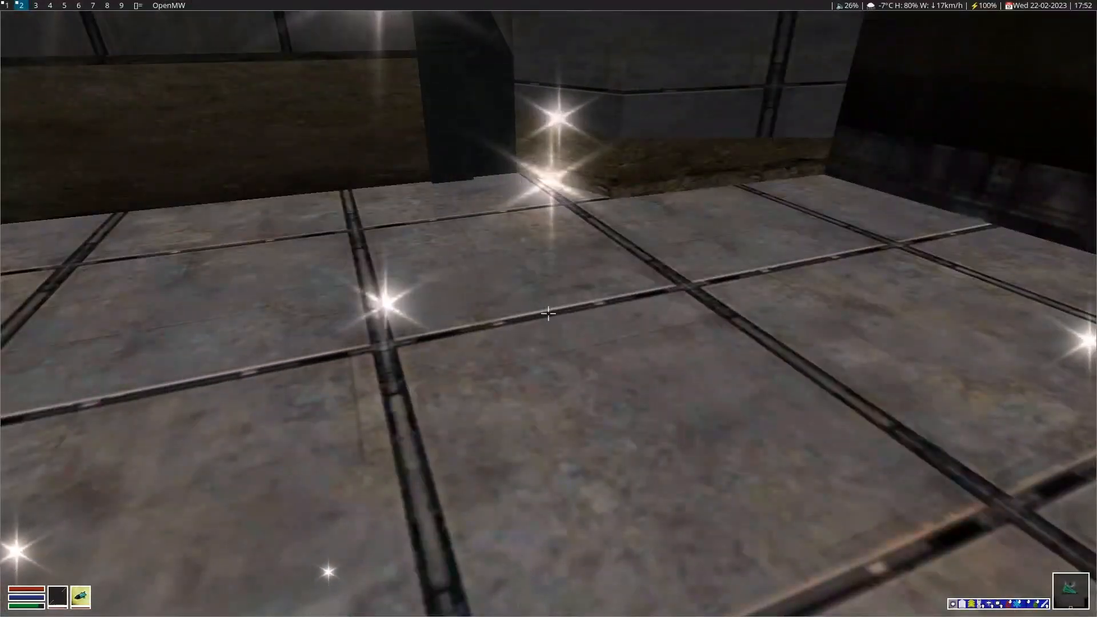
mouse_move(549, 314)
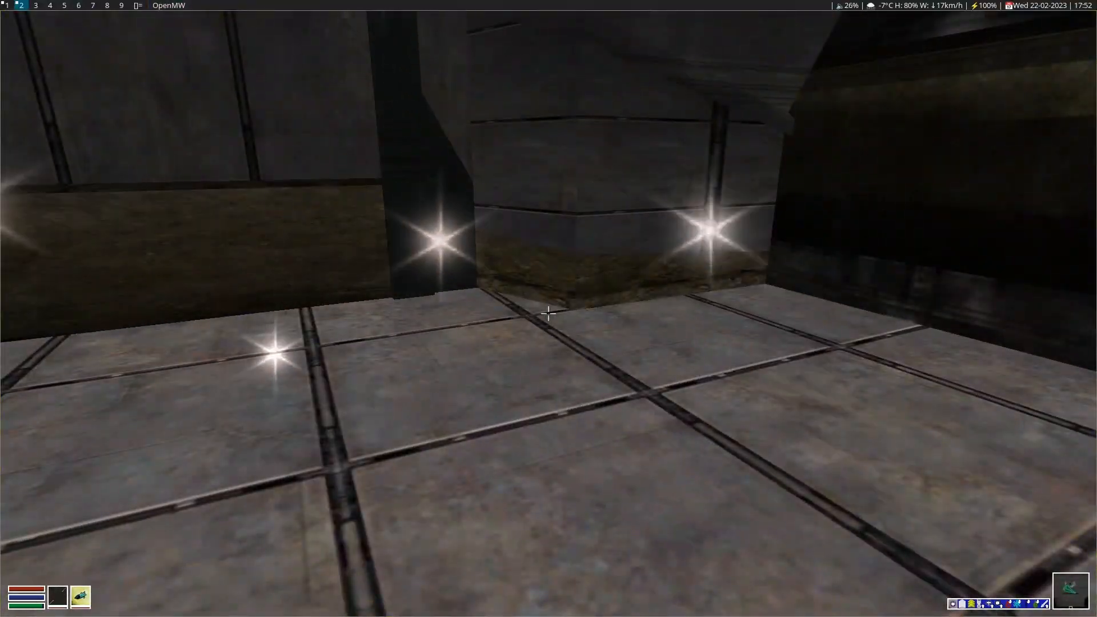
mouse_move(549, 313)
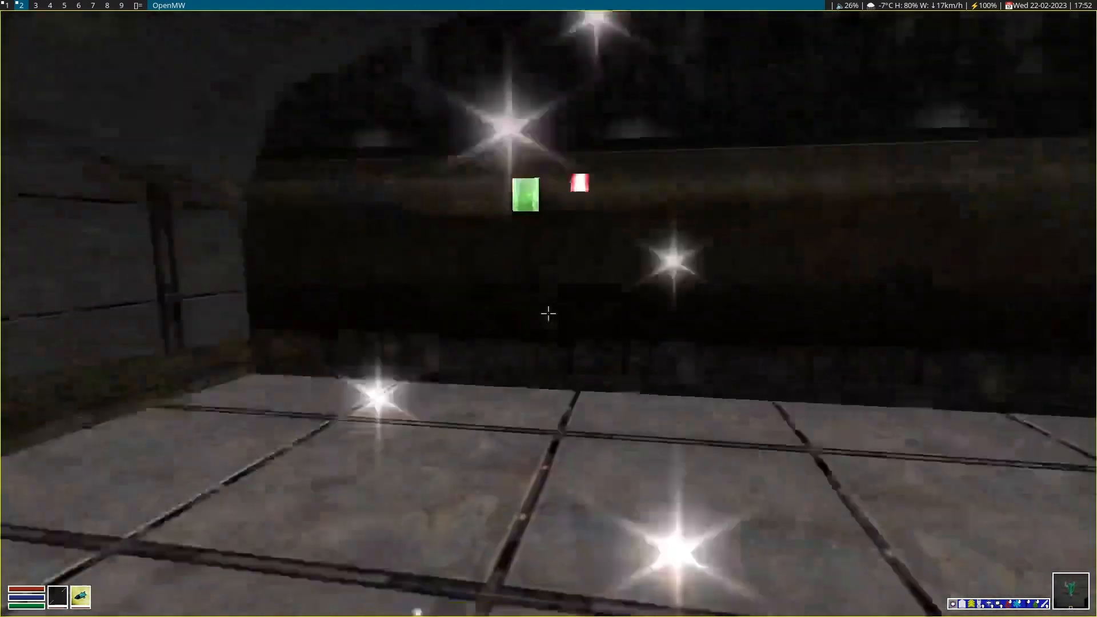
mouse_move(549, 313)
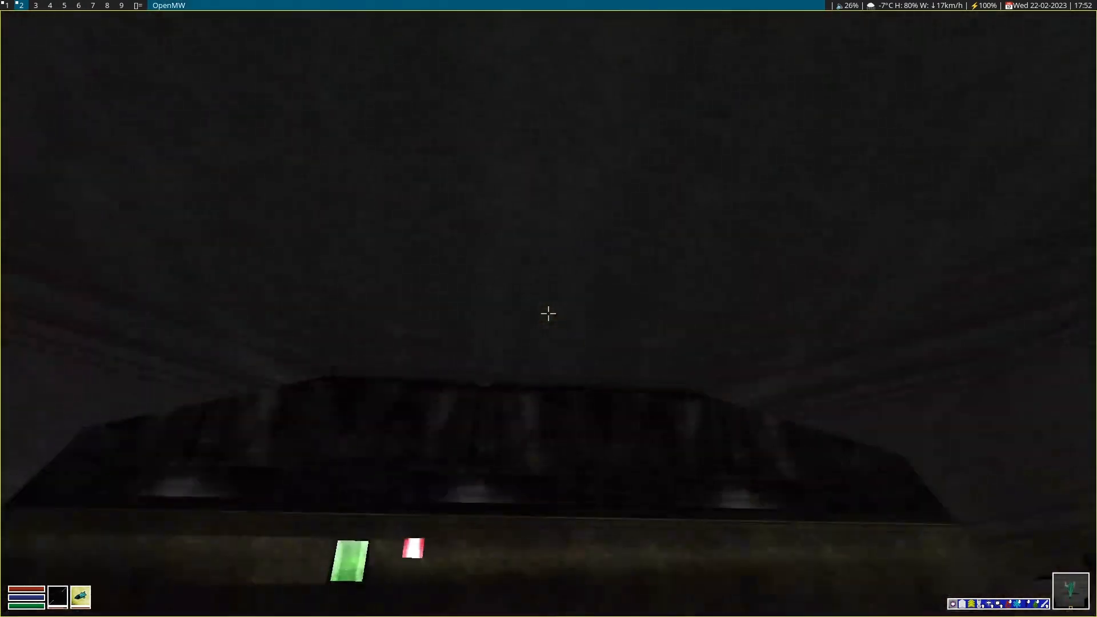
mouse_move(548, 314)
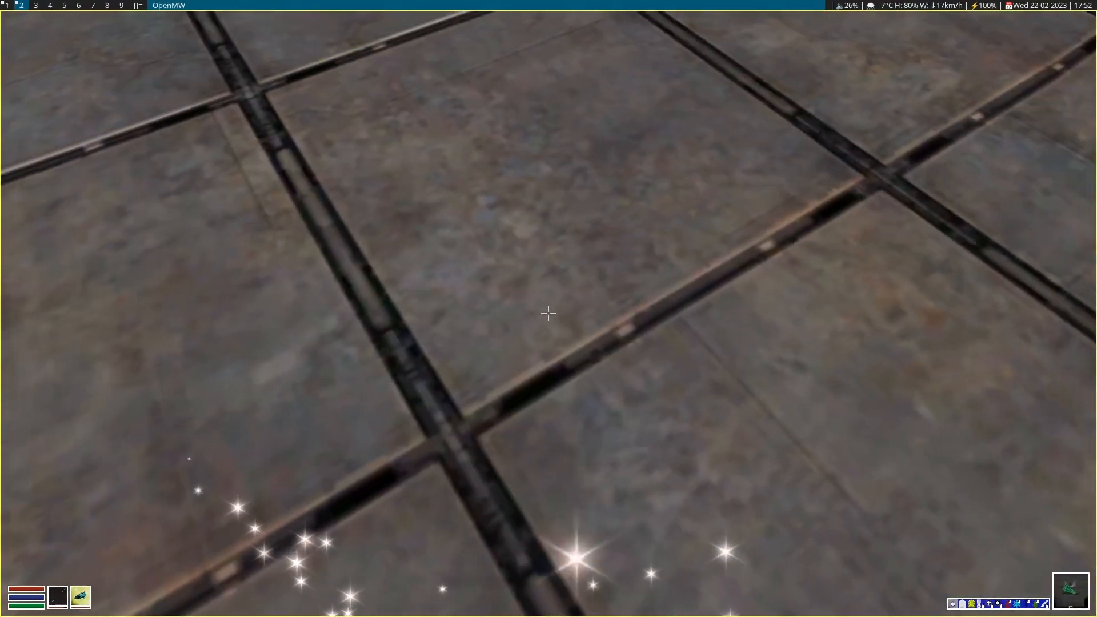
key("Escape")
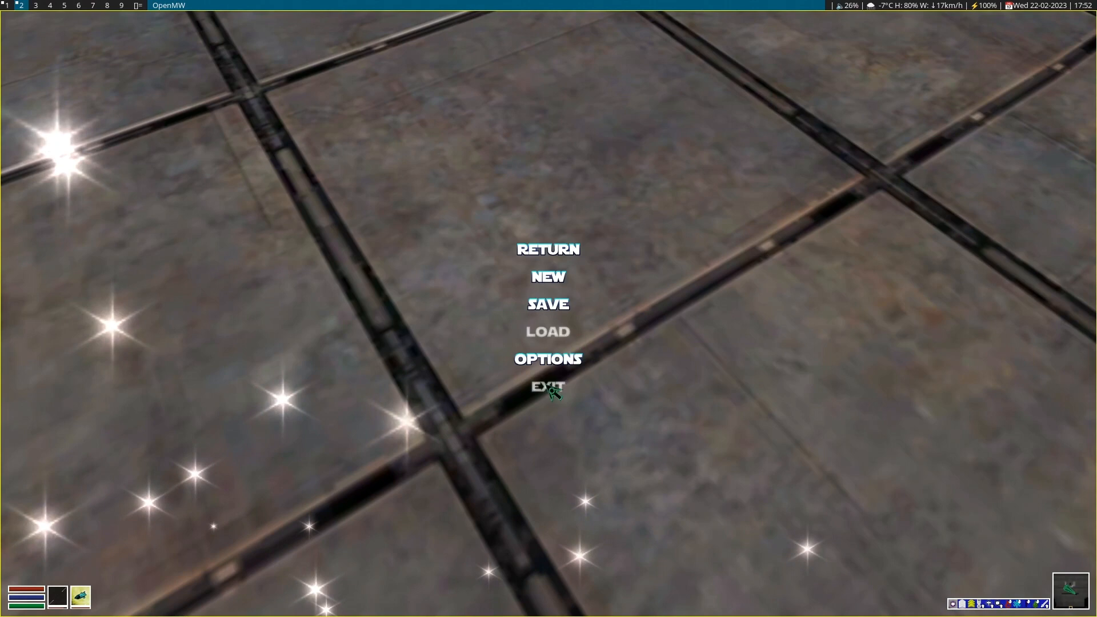
left_click(548, 385)
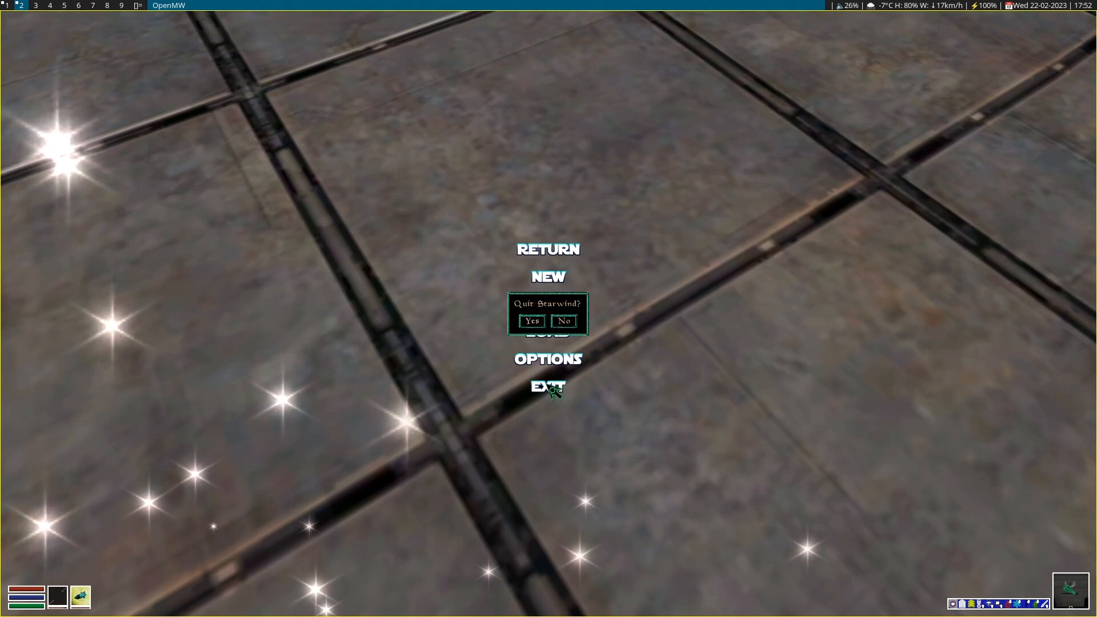
left_click(532, 321)
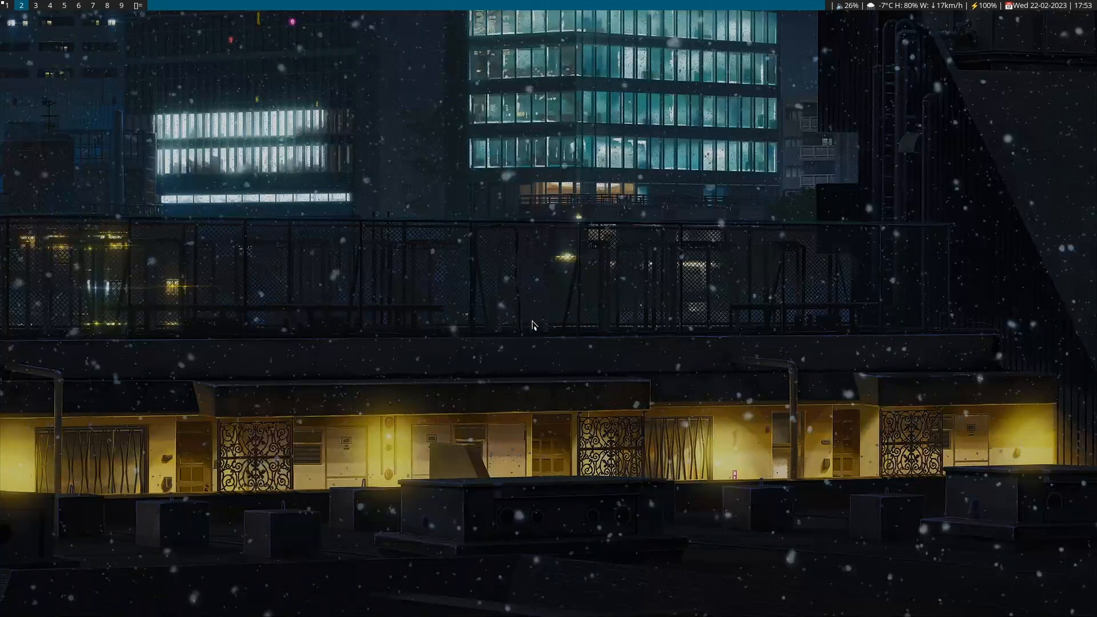
mouse_move(369, 180)
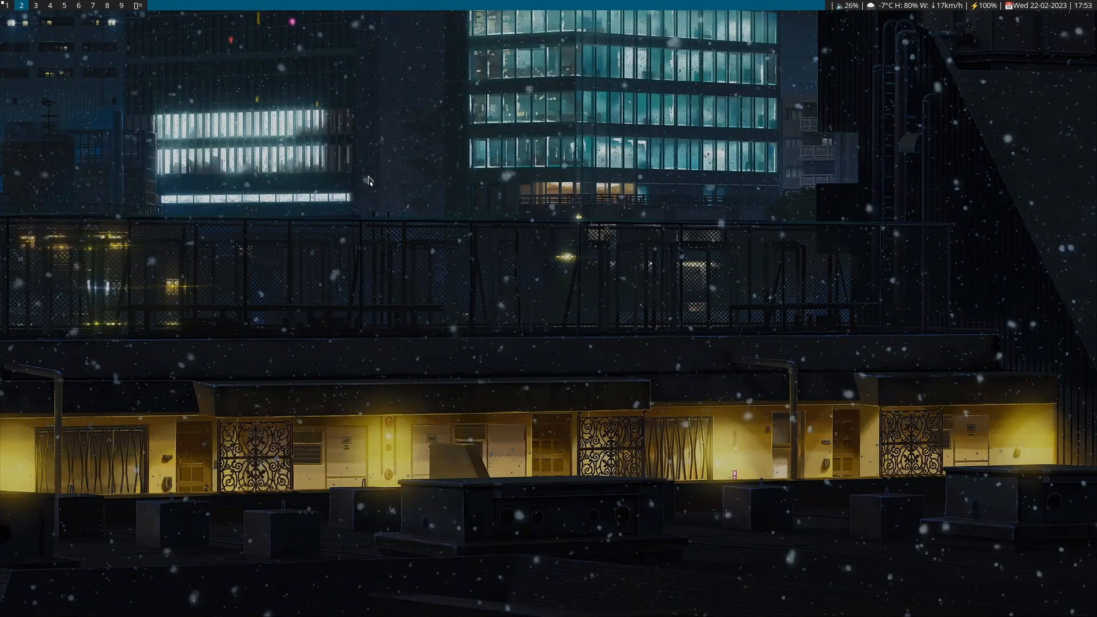
mouse_move(353, 195)
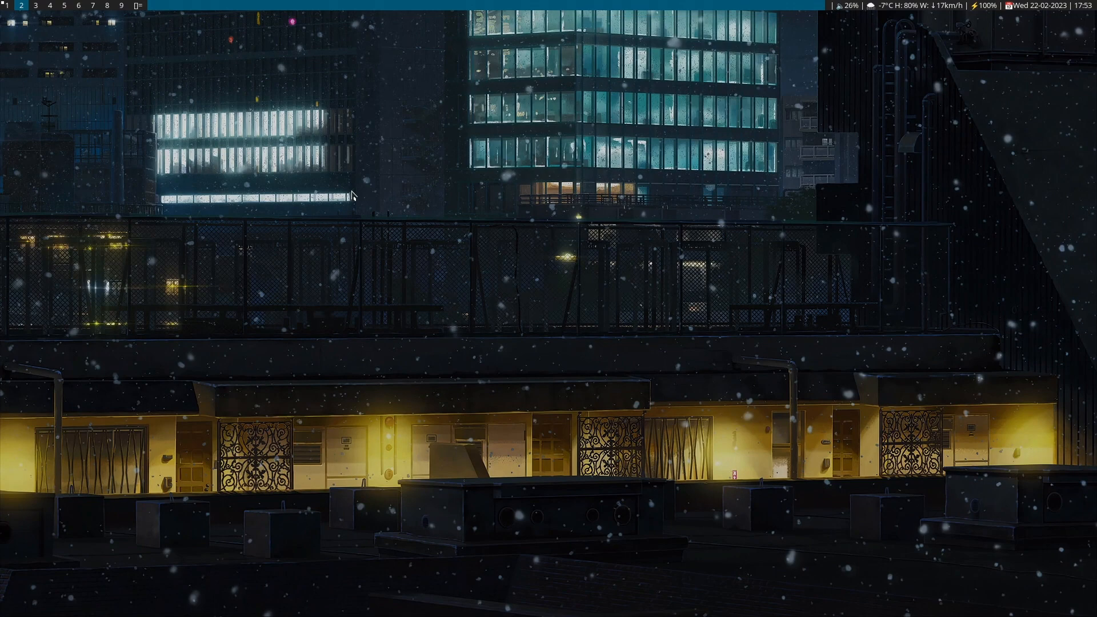
mouse_move(388, 239)
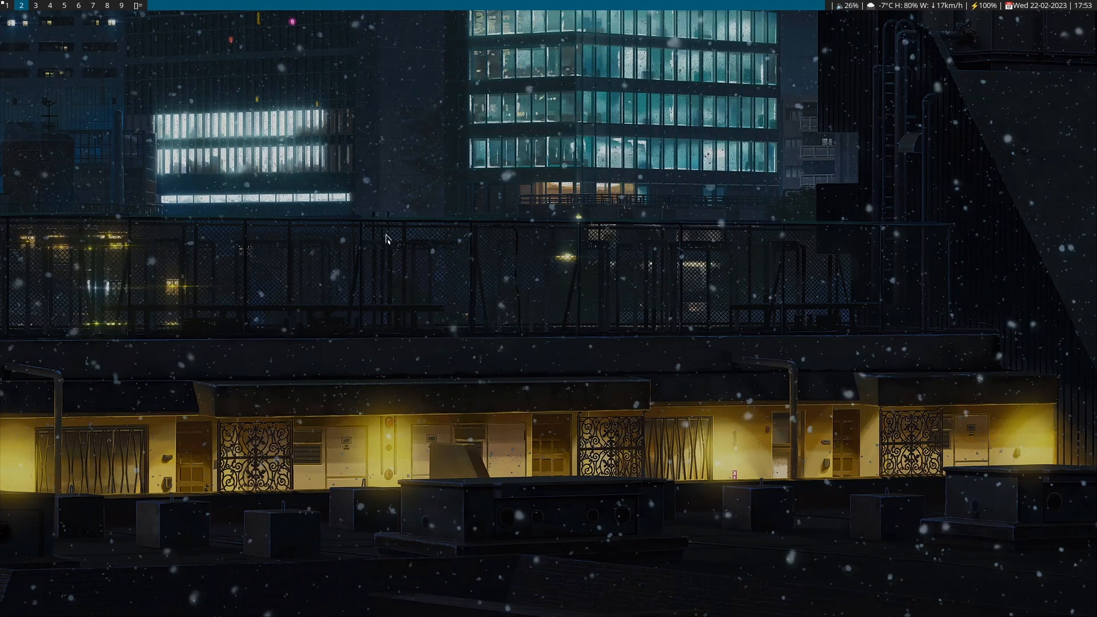
mouse_move(366, 288)
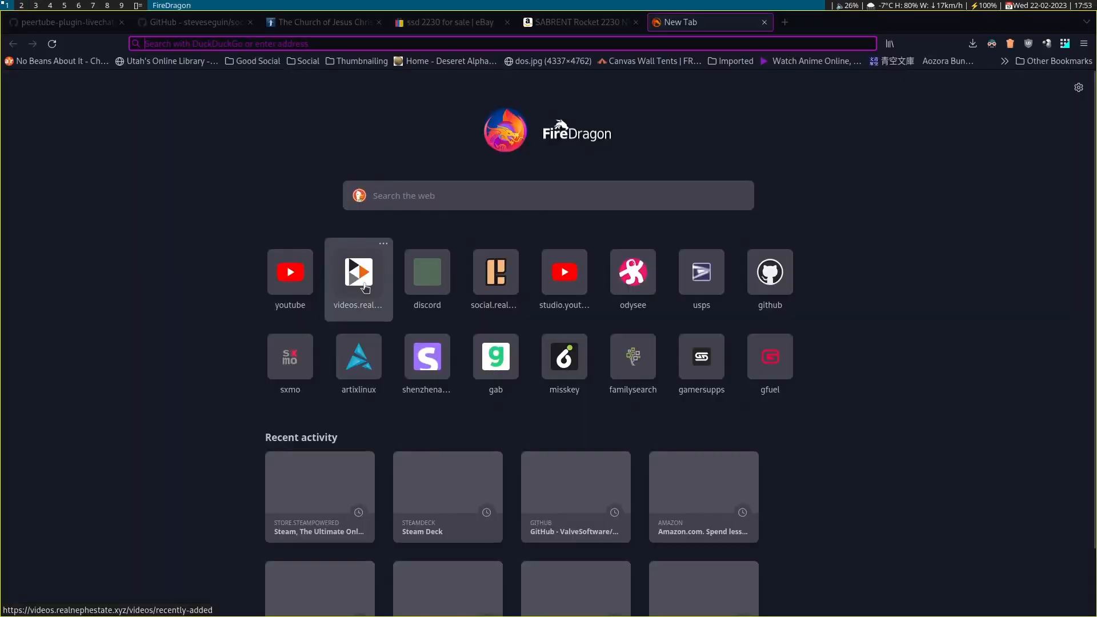
mouse_move(632, 272)
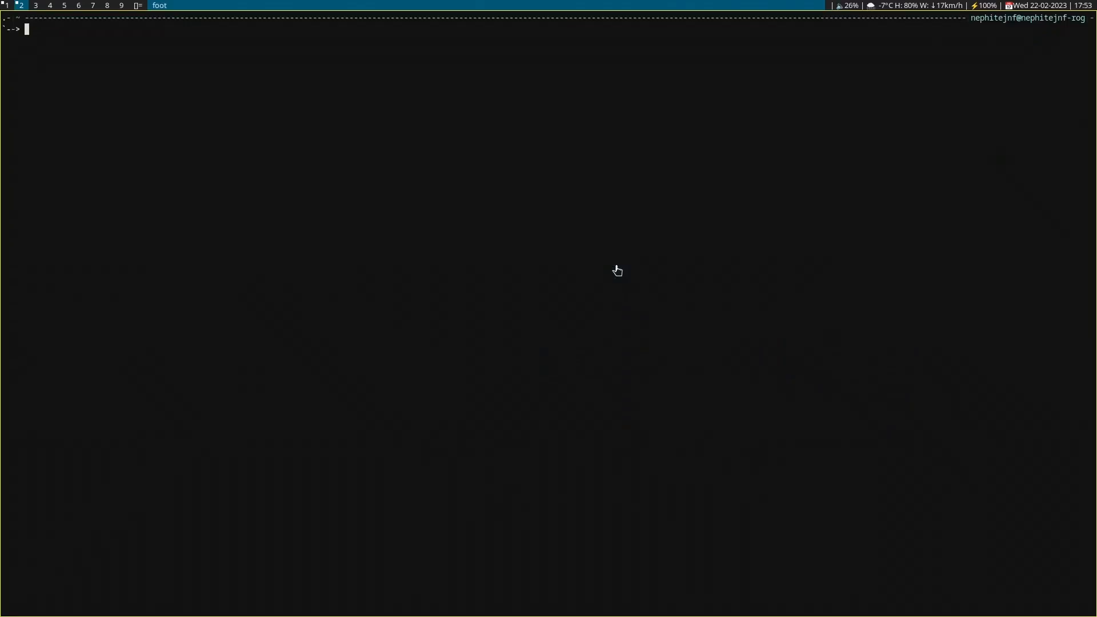
Step: Launch lf and browse down to the Daggerfall folder
key("Return")
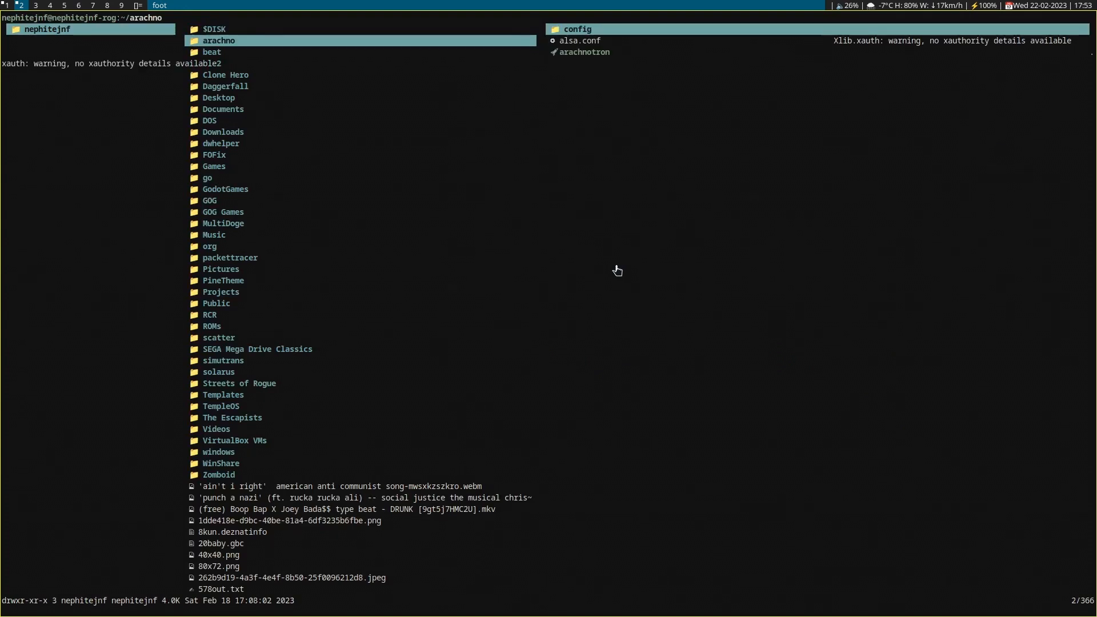
left_click(211, 51)
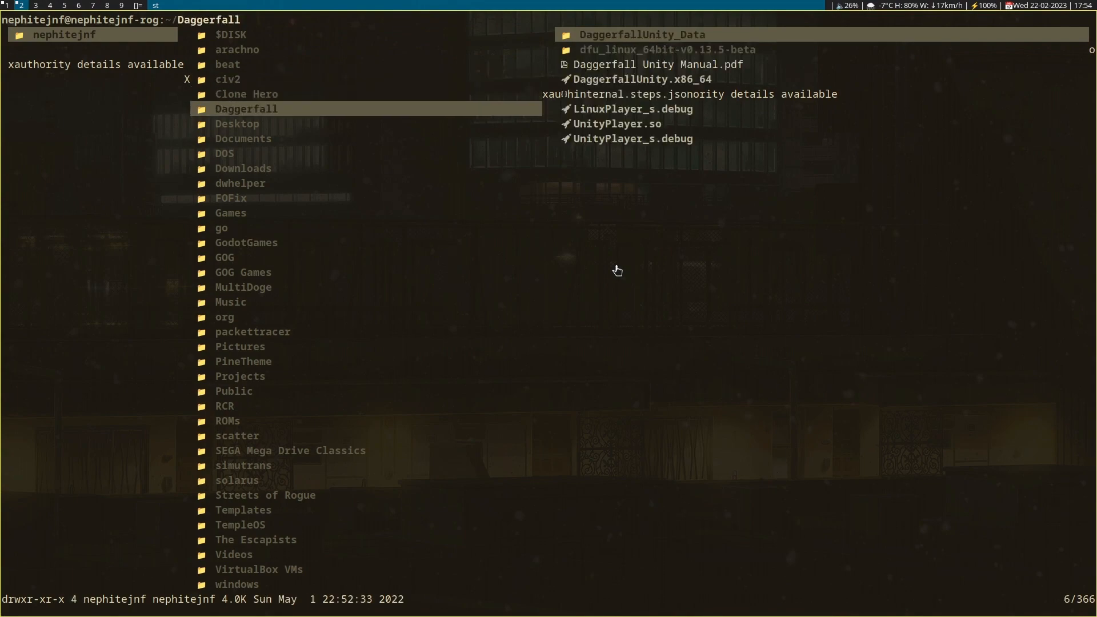
Step: Browse through Desktop and Projects into the dwl patches folder, previewing the bottomstack patch
left_click(640, 64)
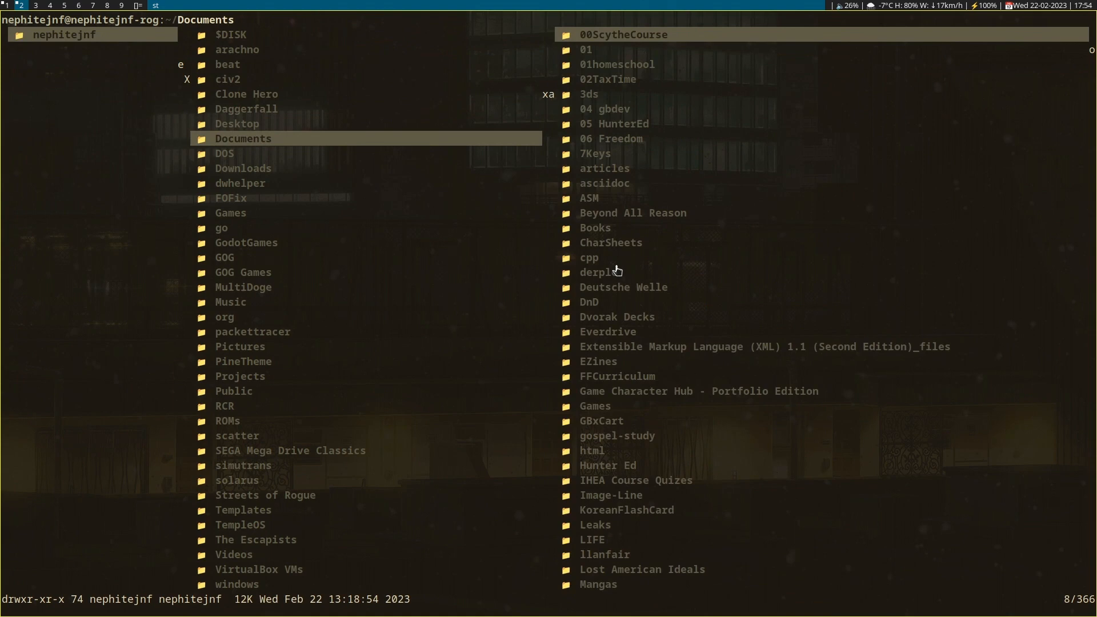
left_click(238, 123)
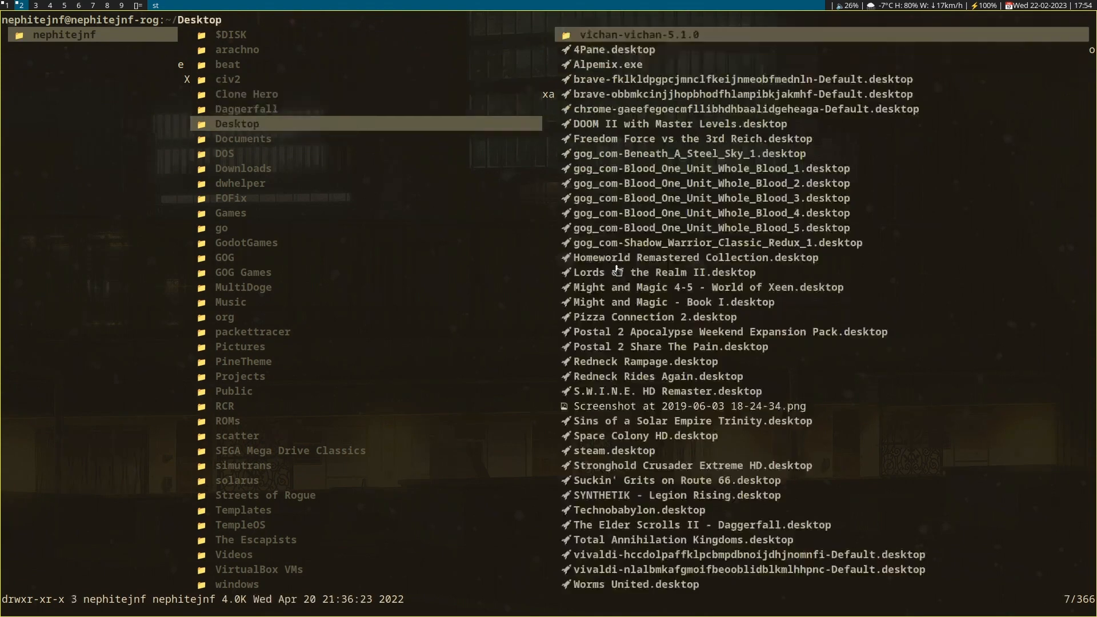
left_click(239, 183)
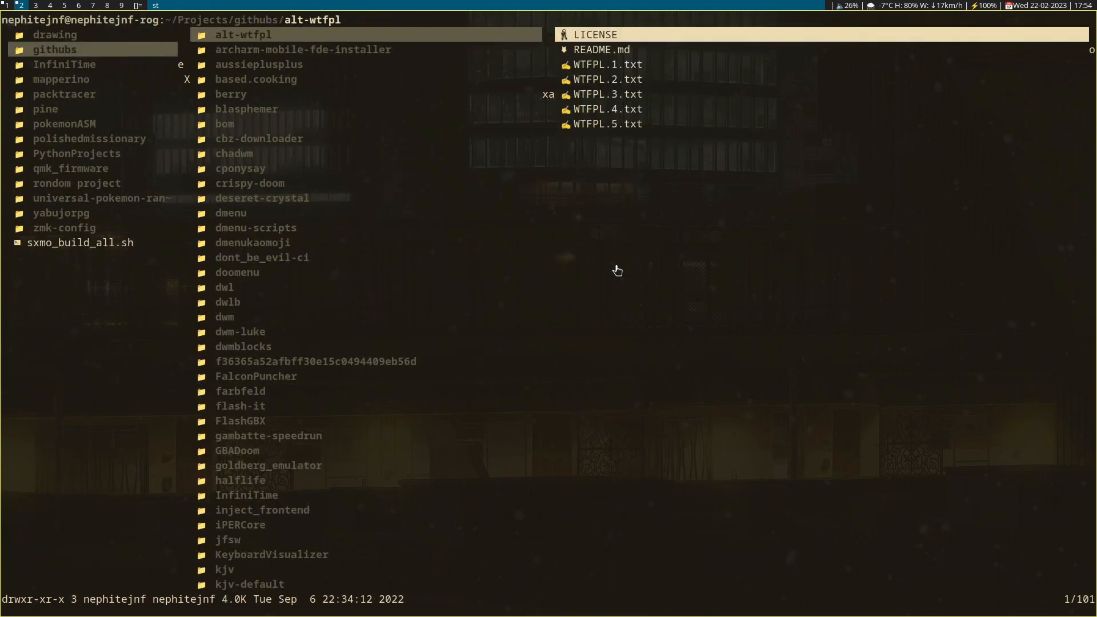
left_click(240, 168)
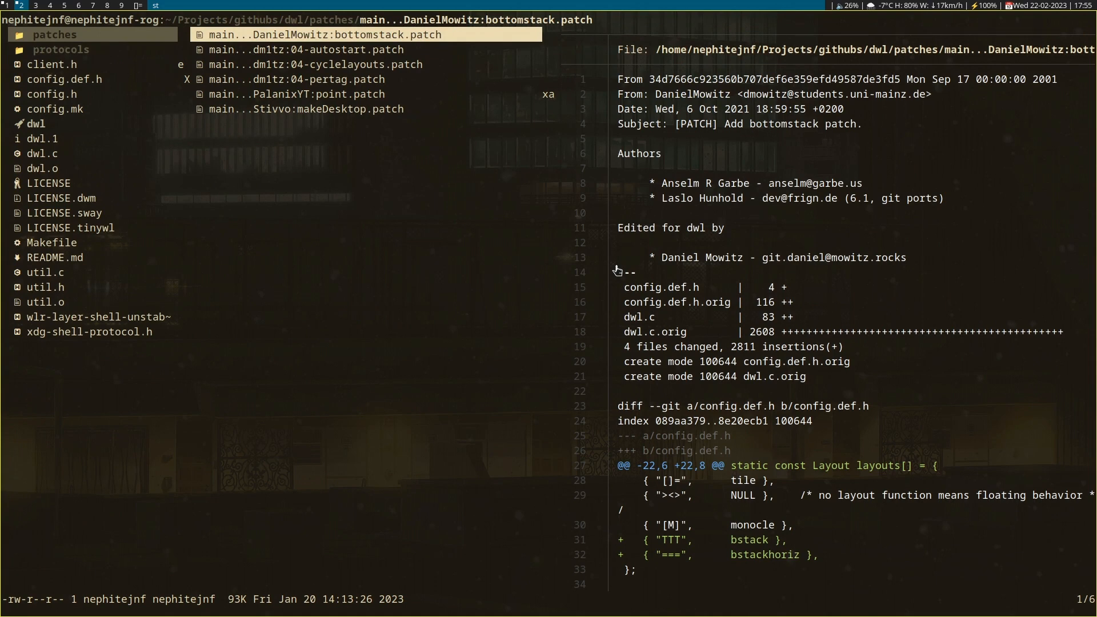
Step: Preview the autostart, cyclelayouts, pertag and makeDesktop patches, ending on pertag
left_click(316, 49)
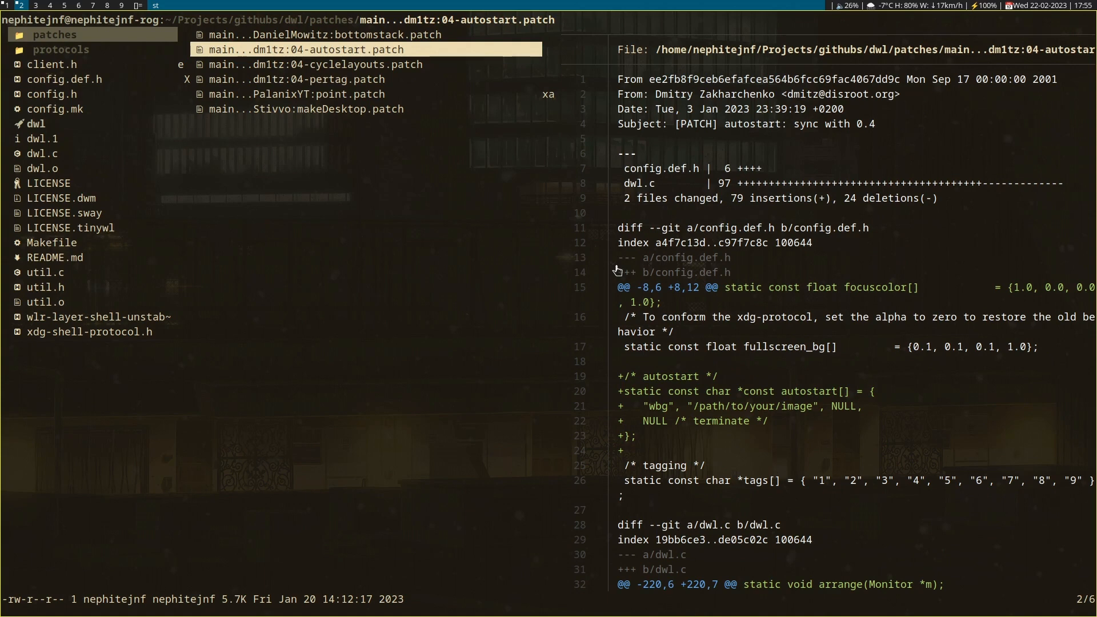
left_click(315, 64)
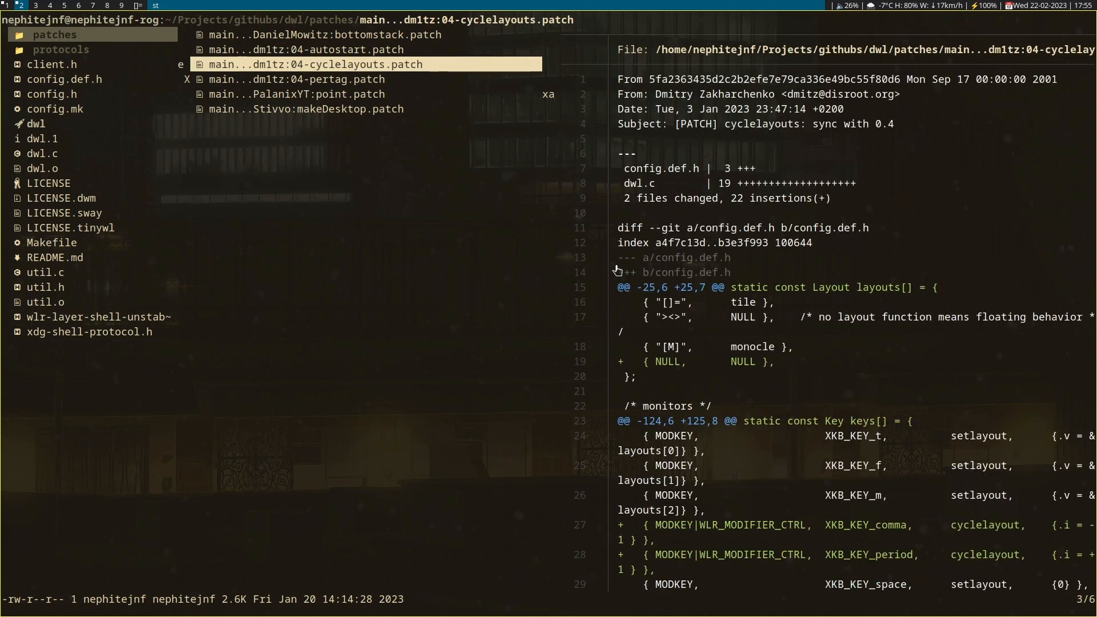
left_click(301, 79)
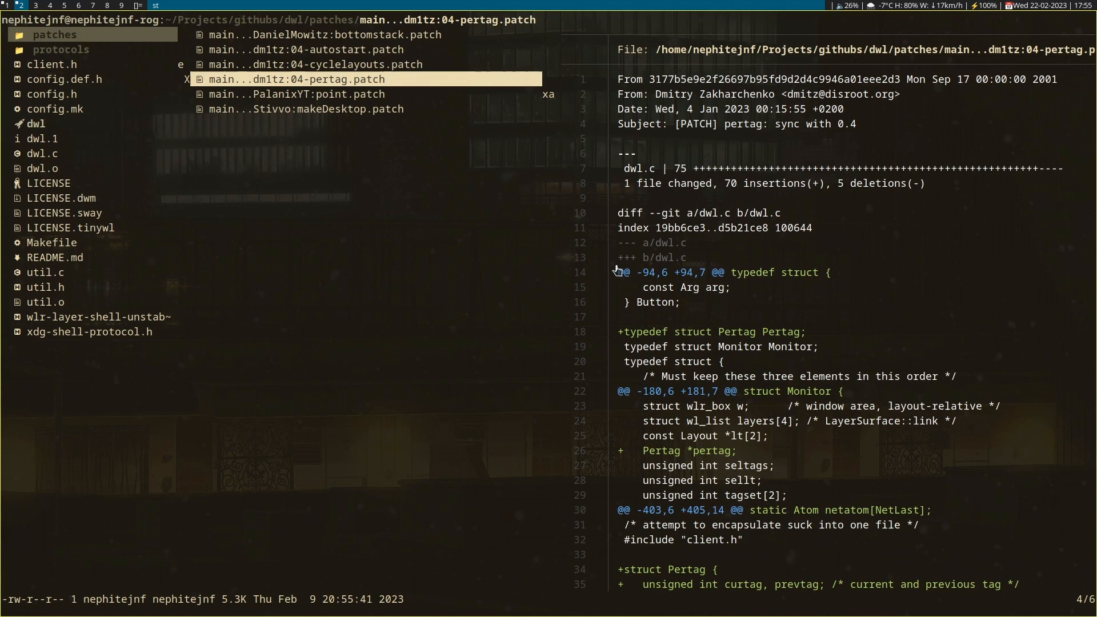
left_click(301, 93)
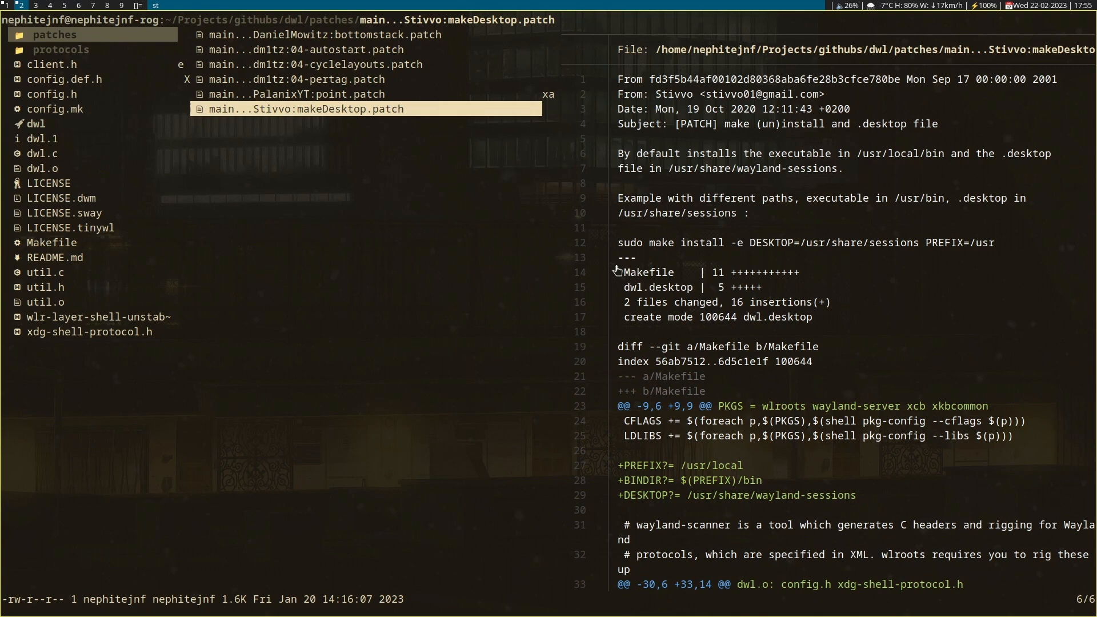
left_click(308, 79)
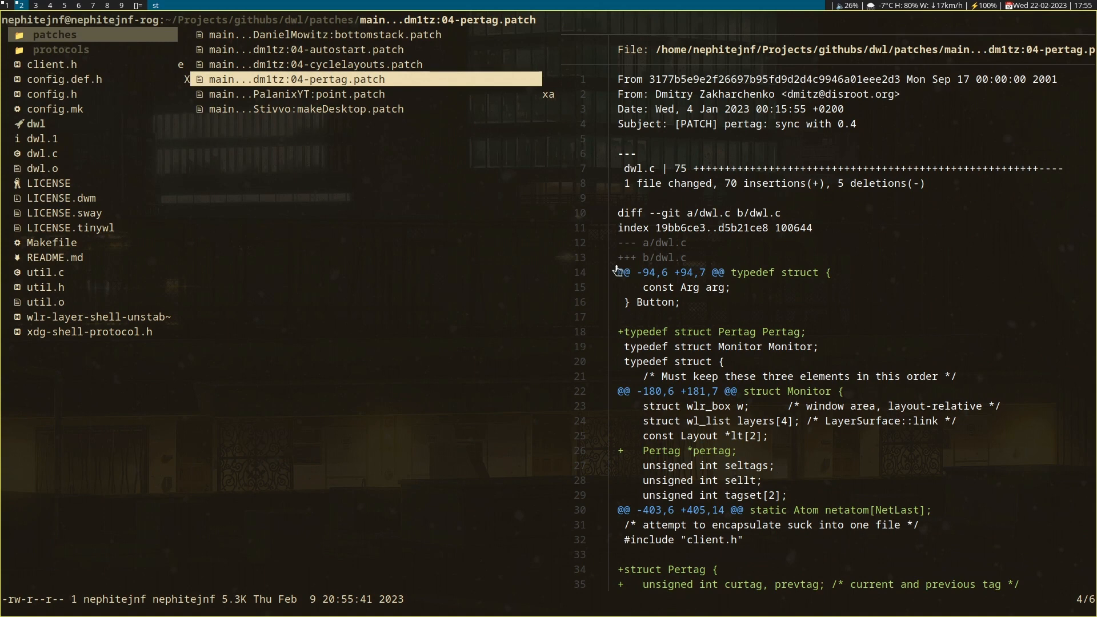
Step: Revisit the cyclelayouts and autostart patches, then show the dwl protocols folder
left_click(316, 64)
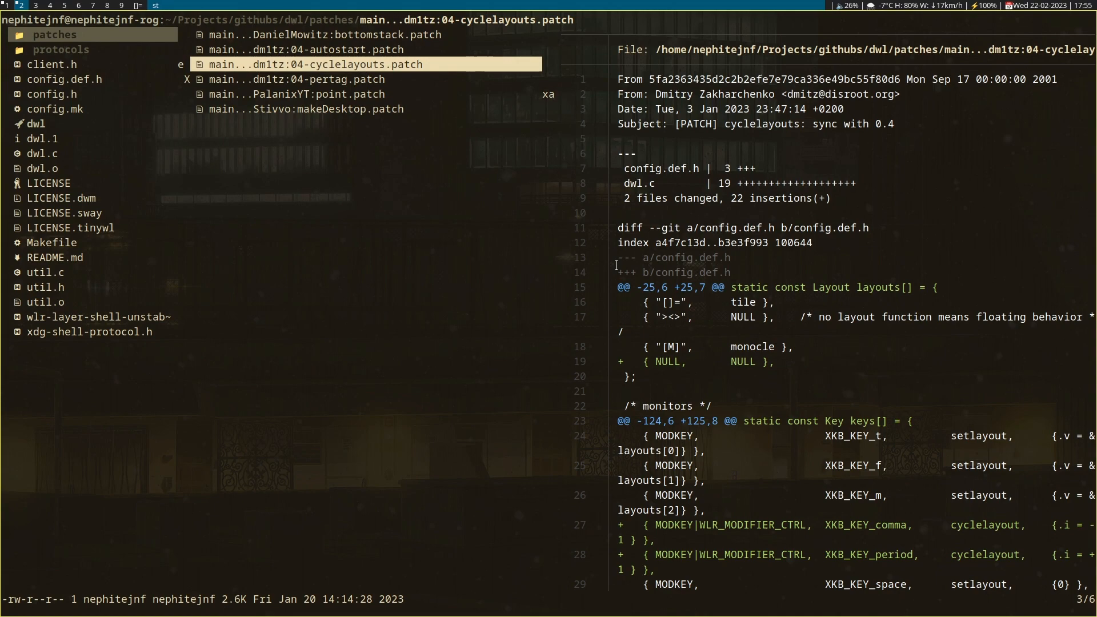
left_click(301, 79)
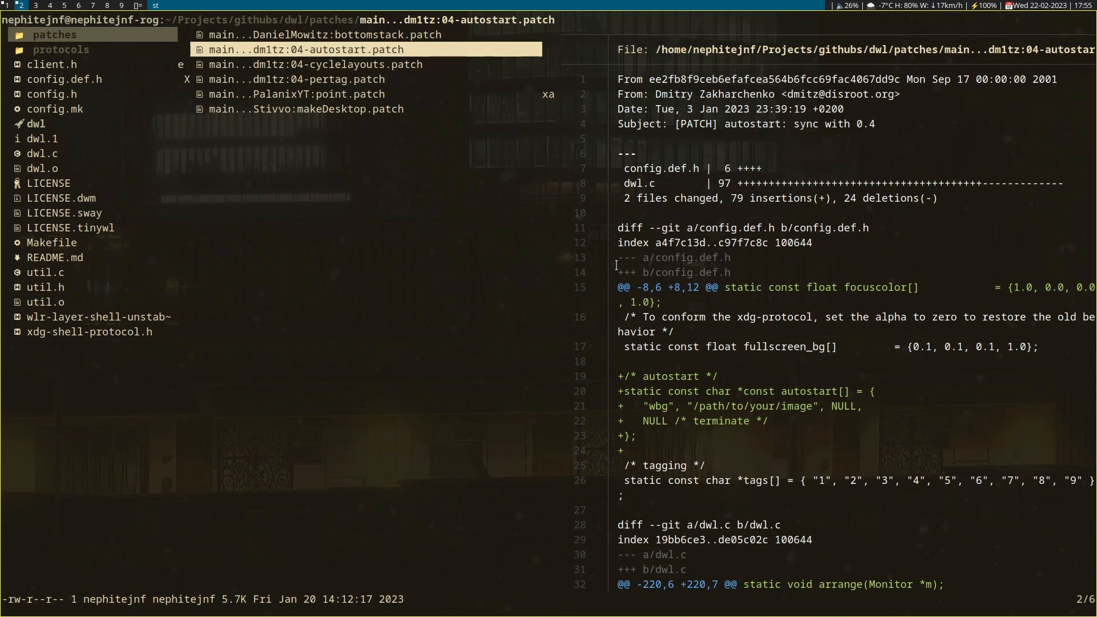
left_click(319, 34)
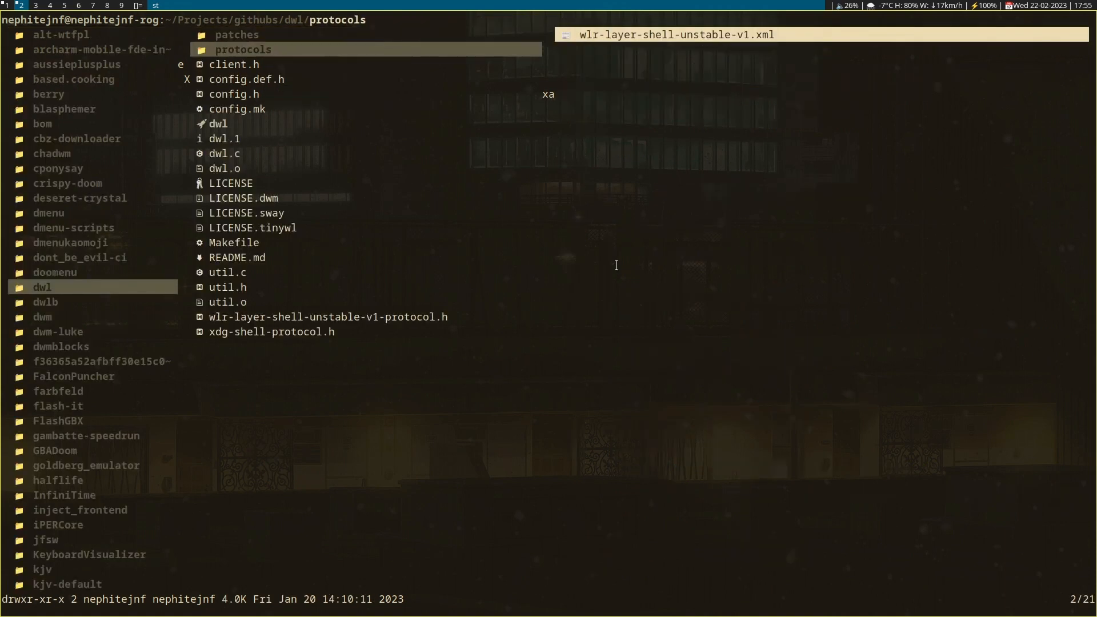
Step: Preview client.h in the dwl folder, then move on to config.h
left_click(229, 64)
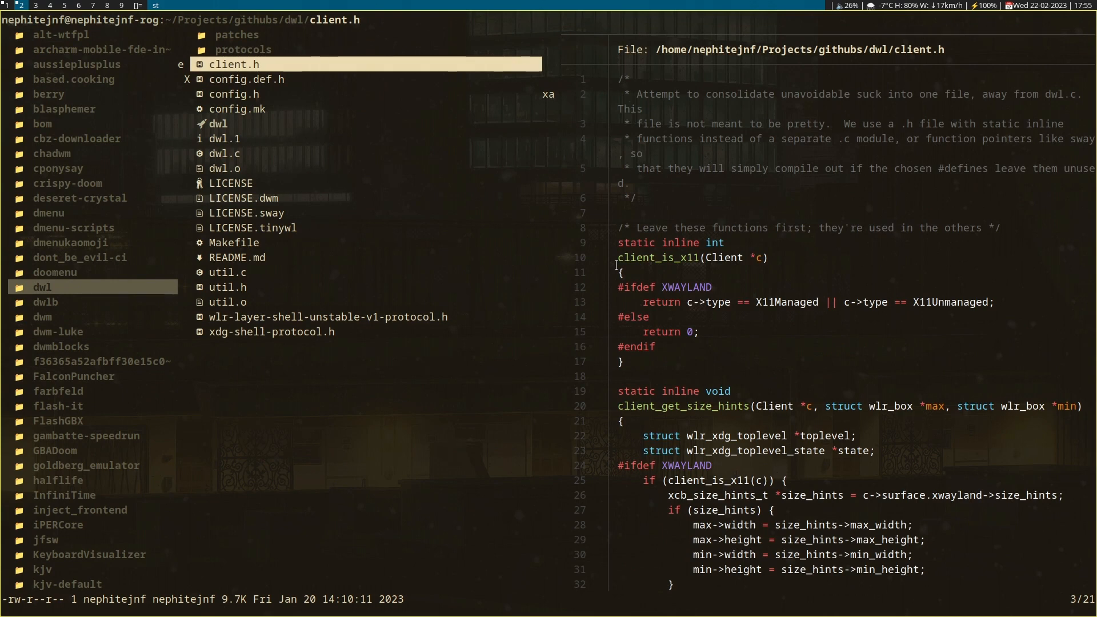
left_click(247, 79)
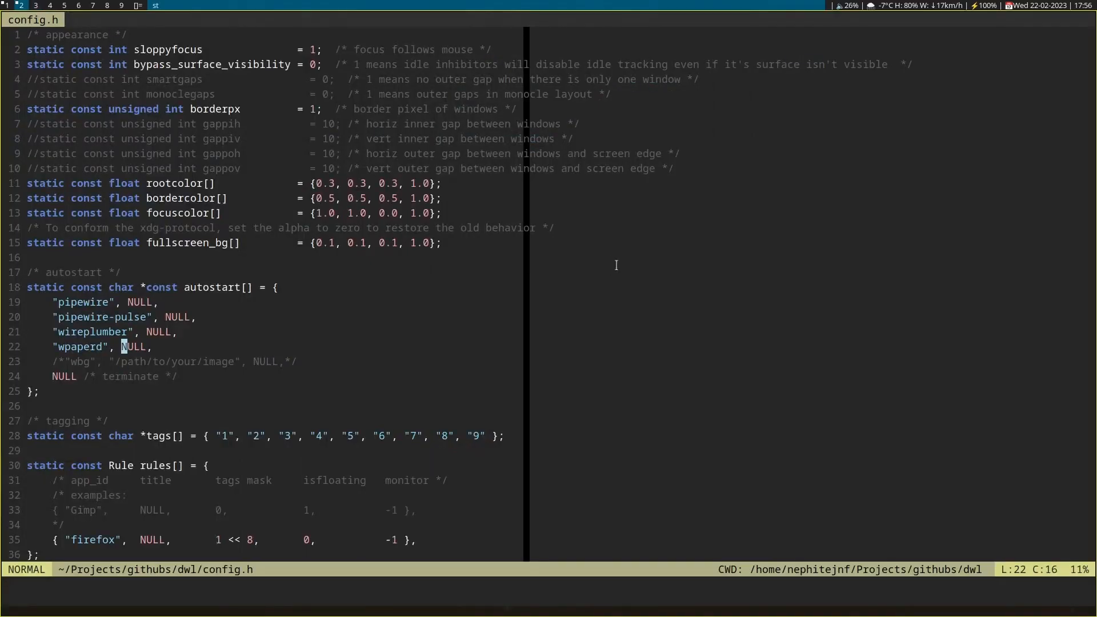
key("j")
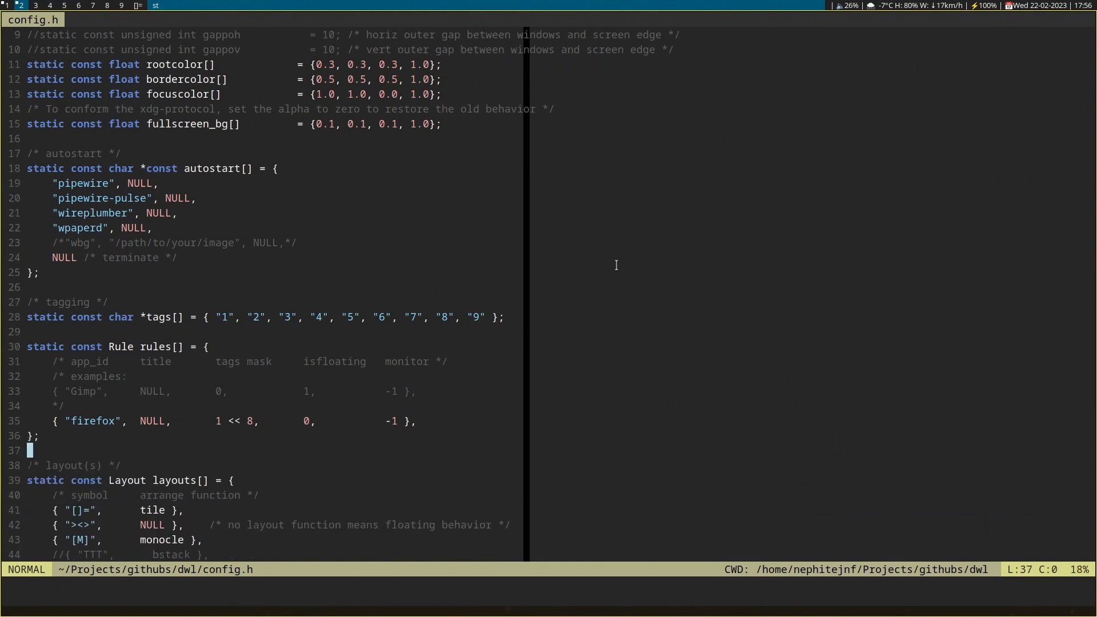
key("k")
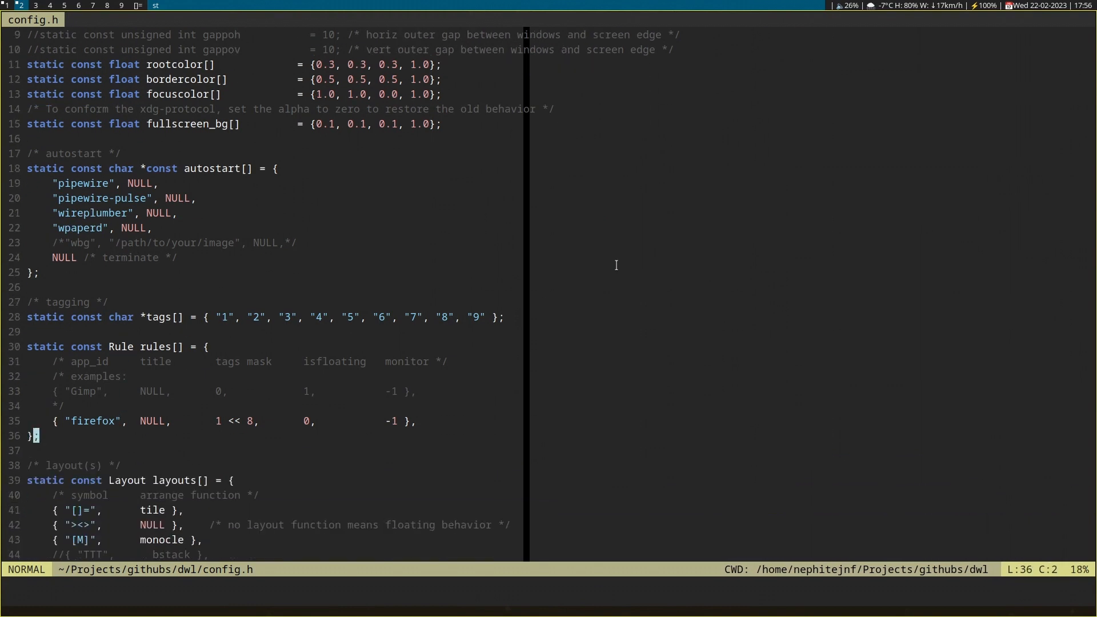
scroll("down", 3)
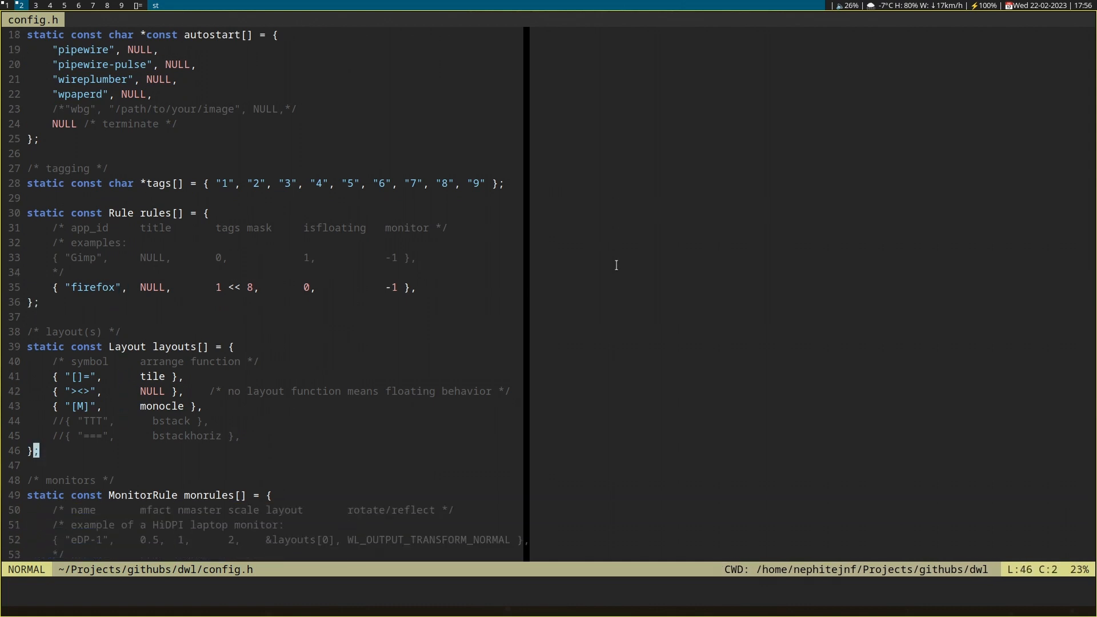
scroll("down", 3)
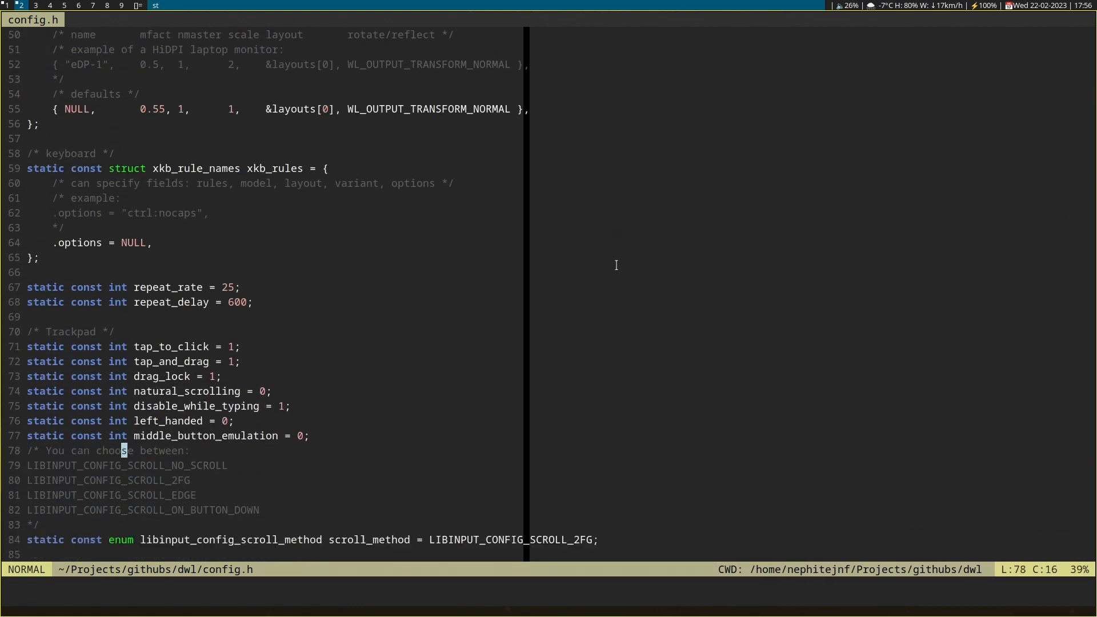
scroll("down", 3)
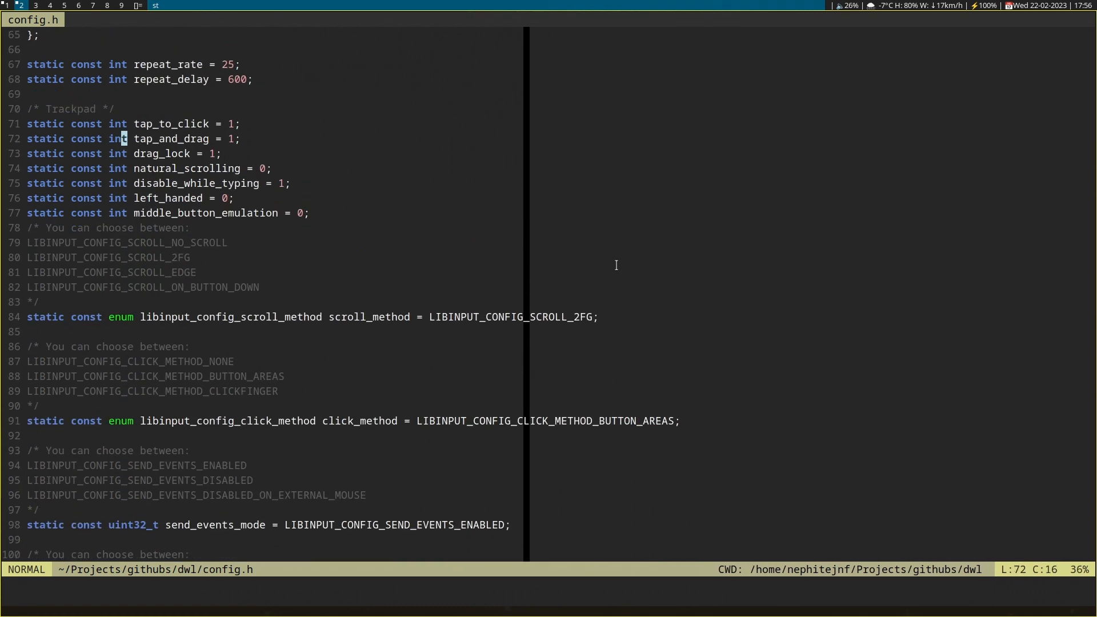
scroll("down", 3)
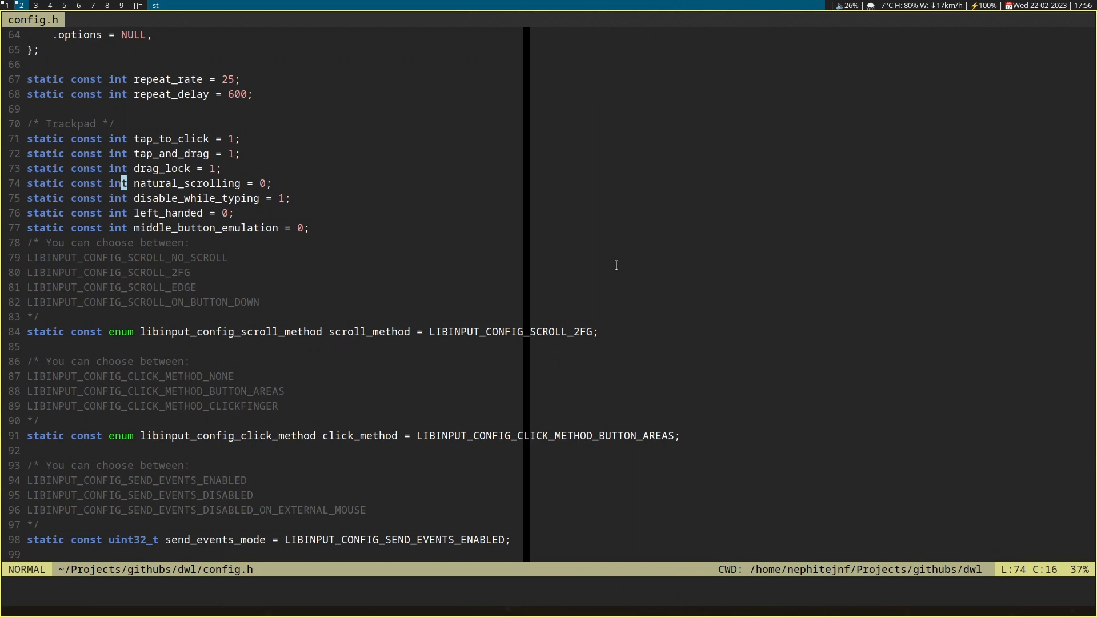
key("j")
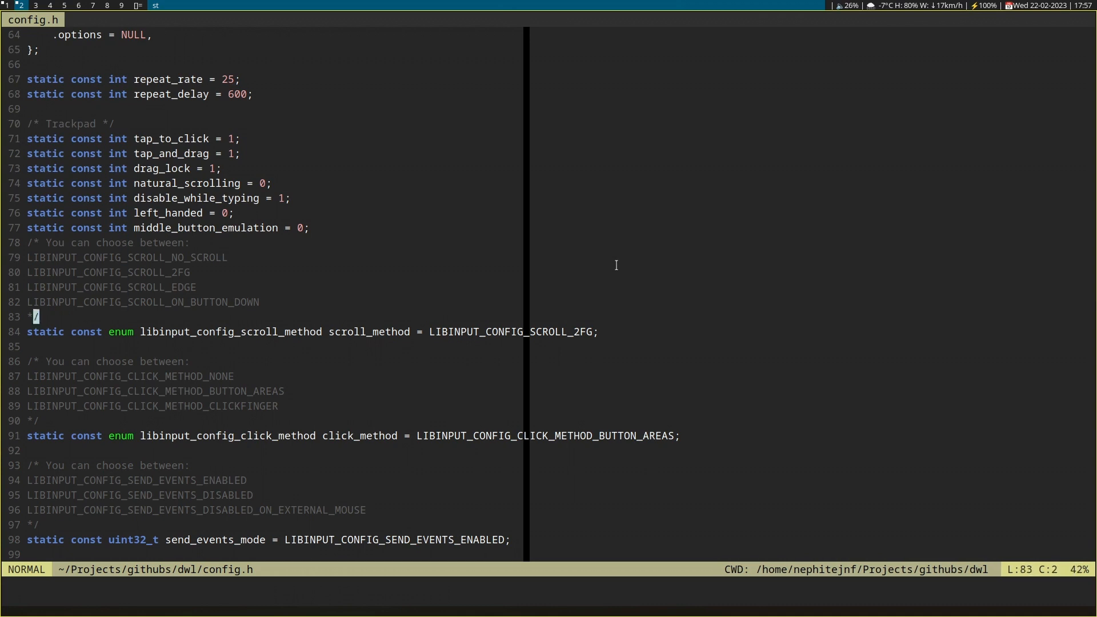
scroll("down", 3)
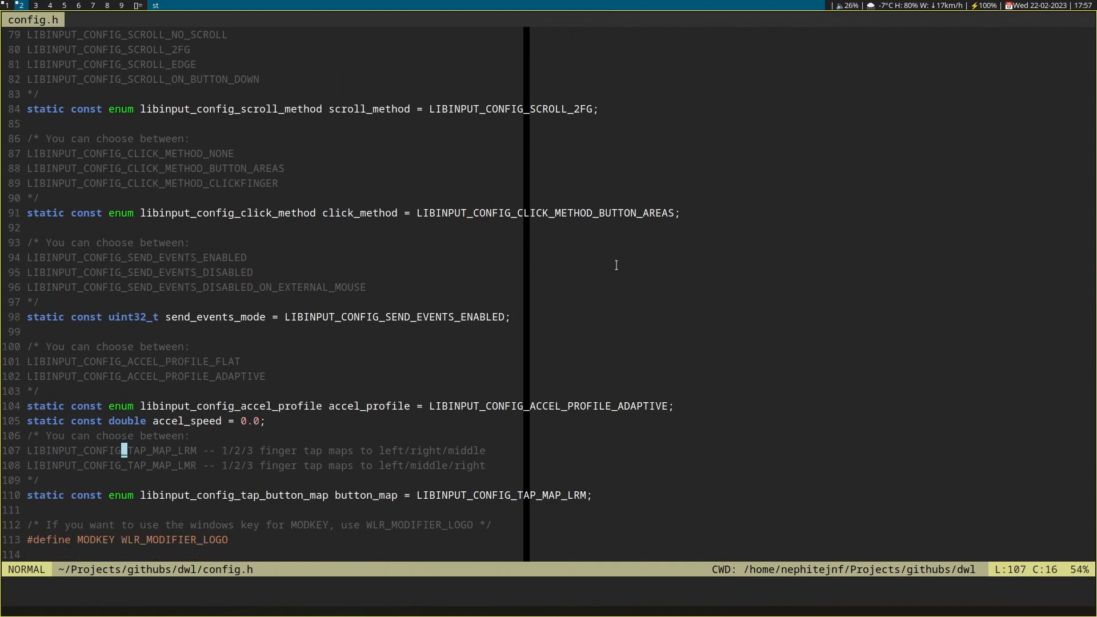
scroll("down", 3)
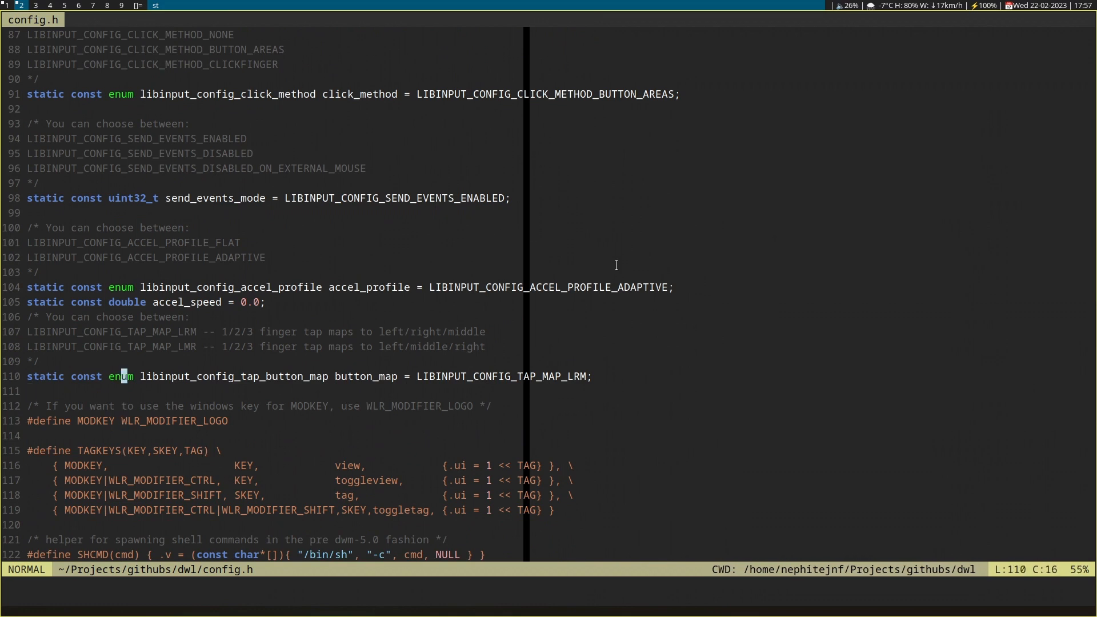
key("j")
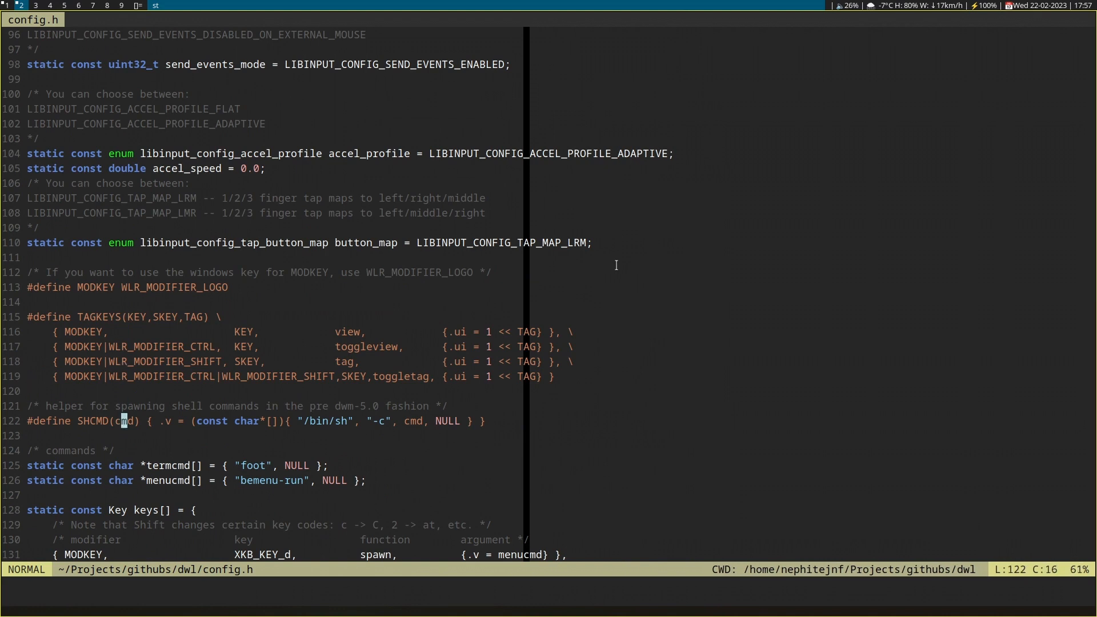
scroll("down", 3)
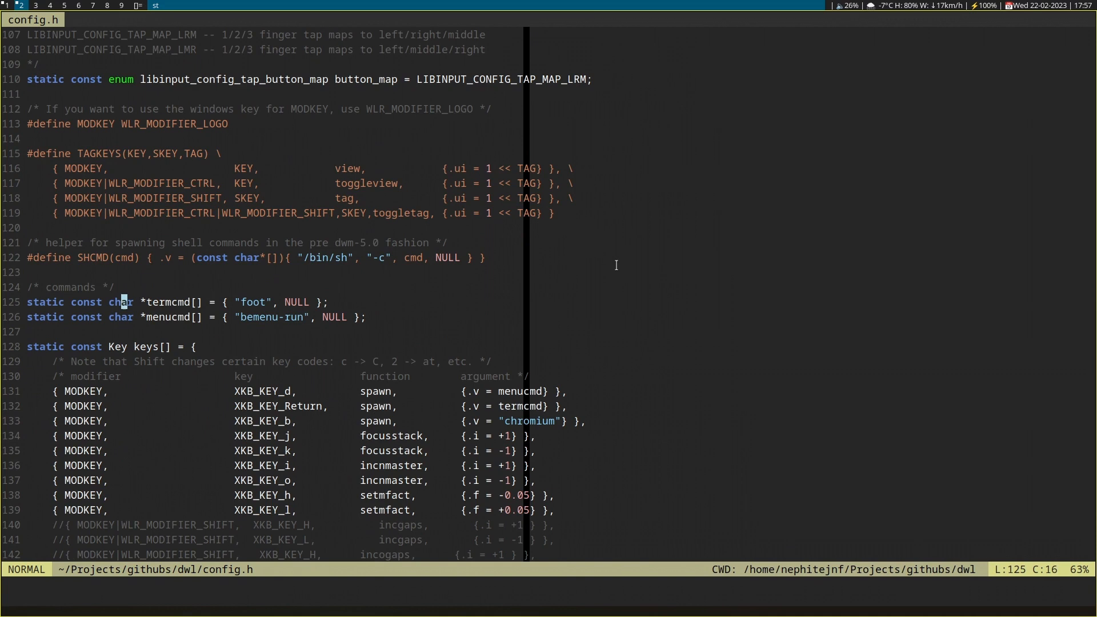
key("j")
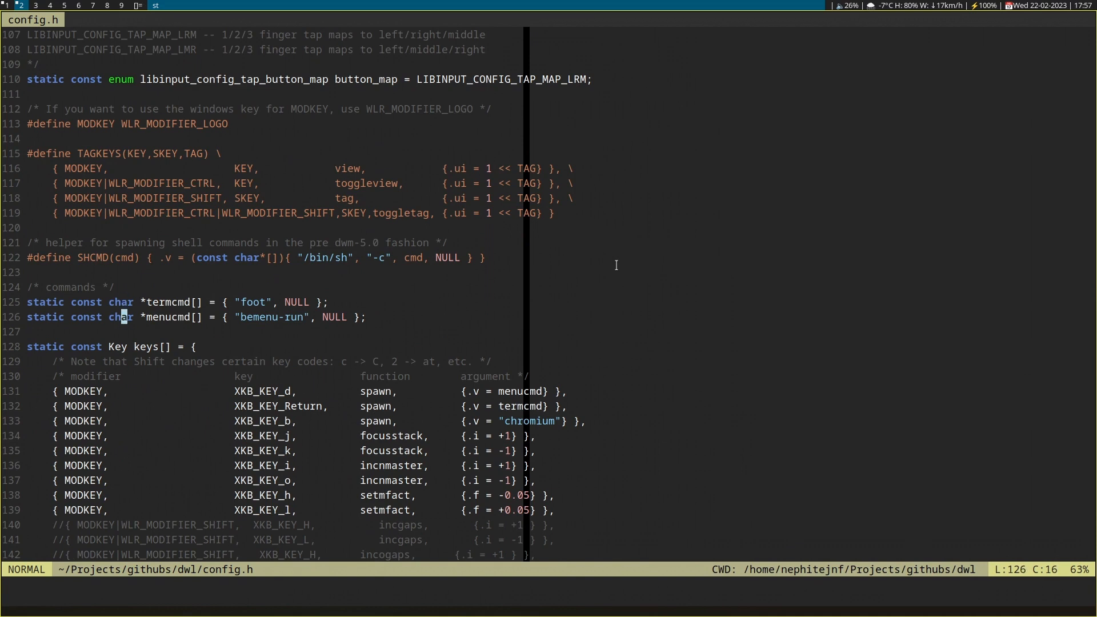
key("j")
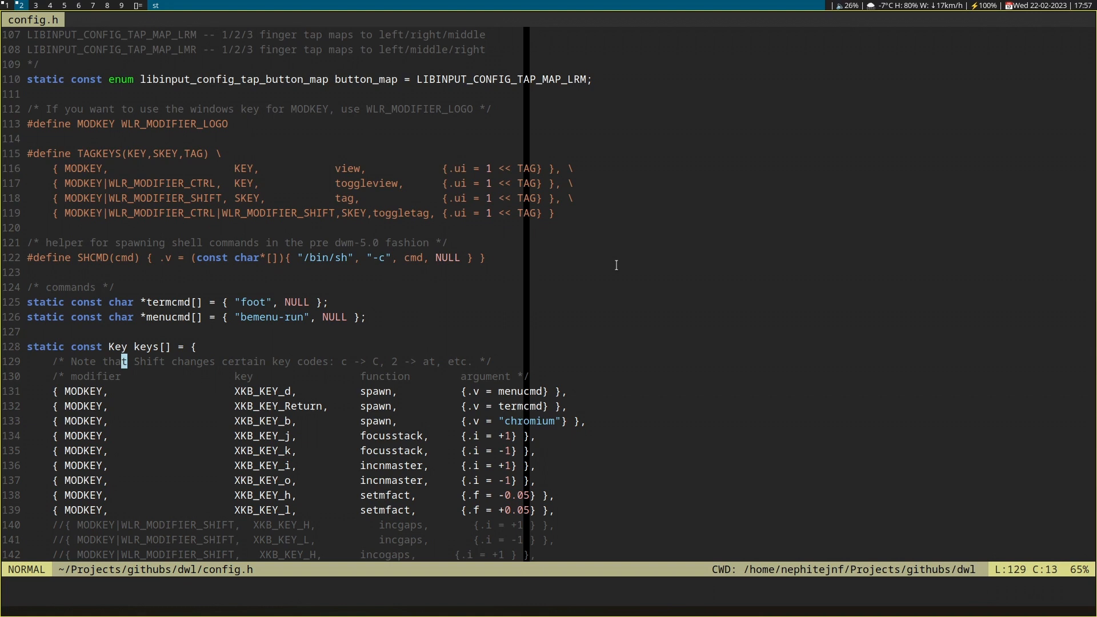
scroll("down", 3)
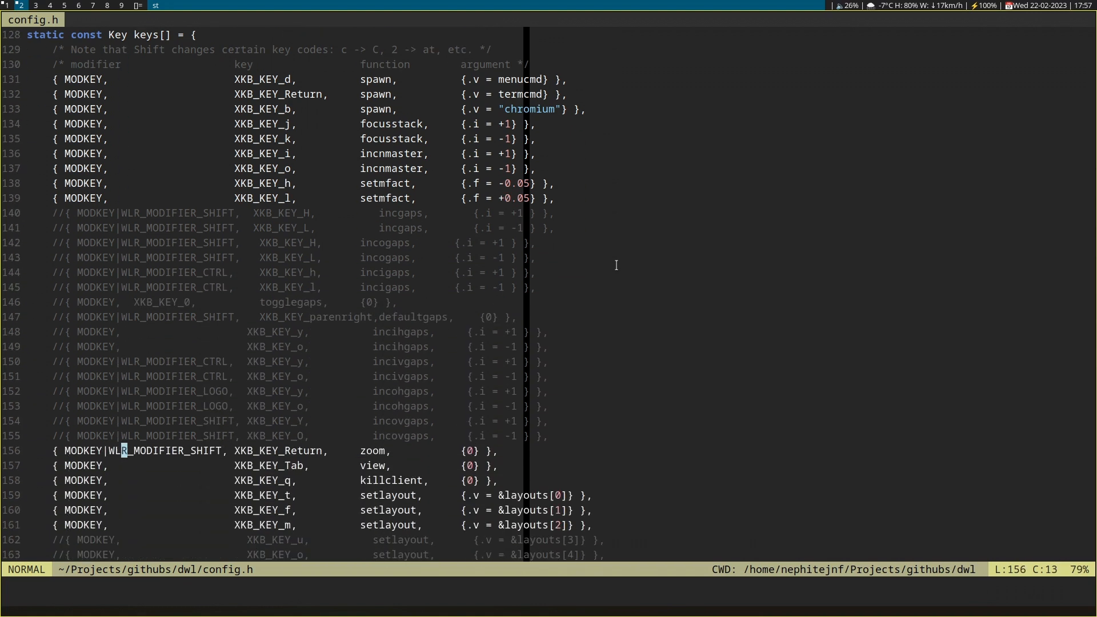
scroll("down", 3)
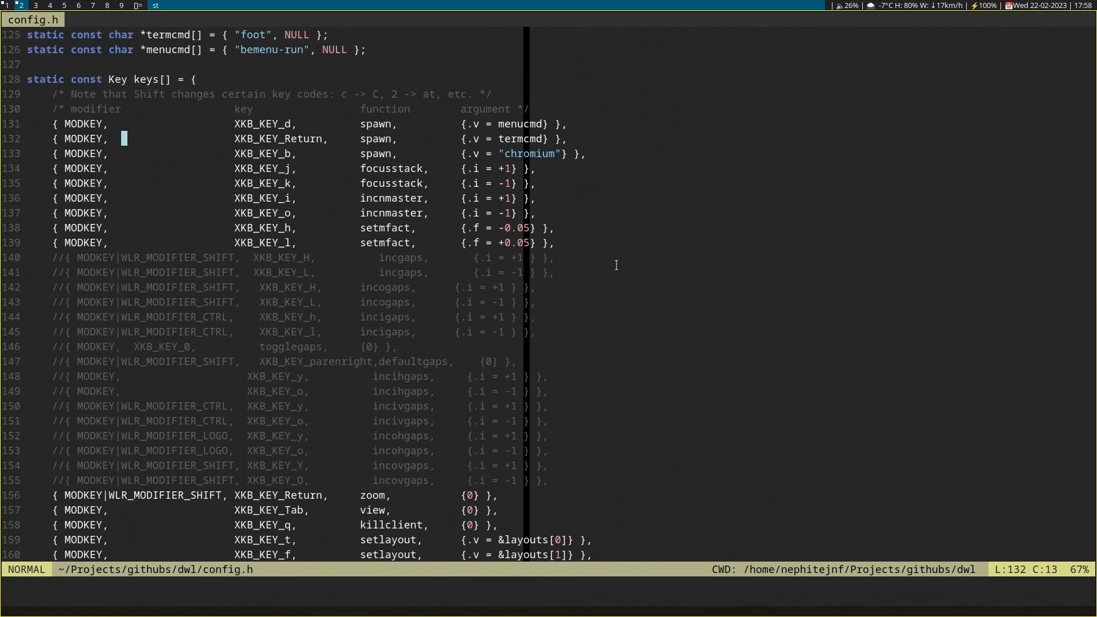
key("j")
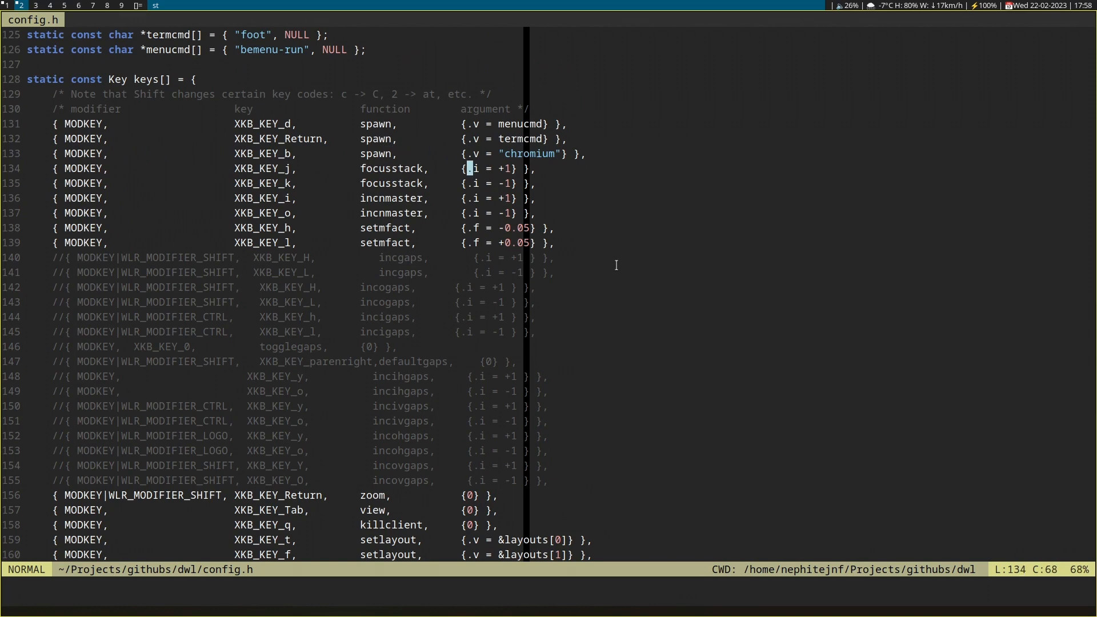
scroll("up", 3)
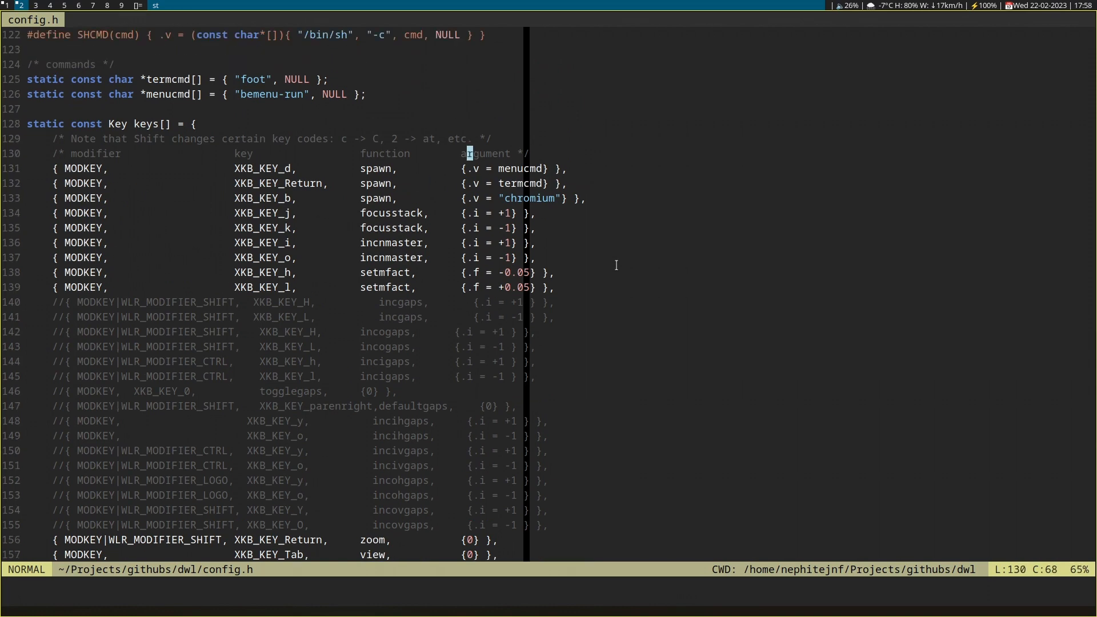
key("j")
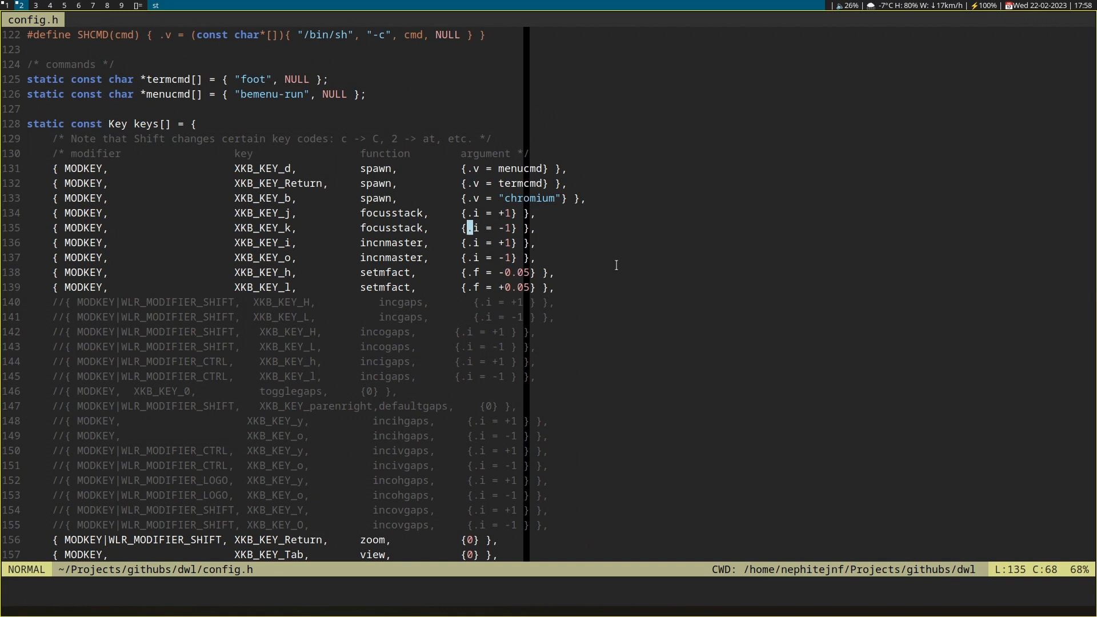
scroll("down", 3)
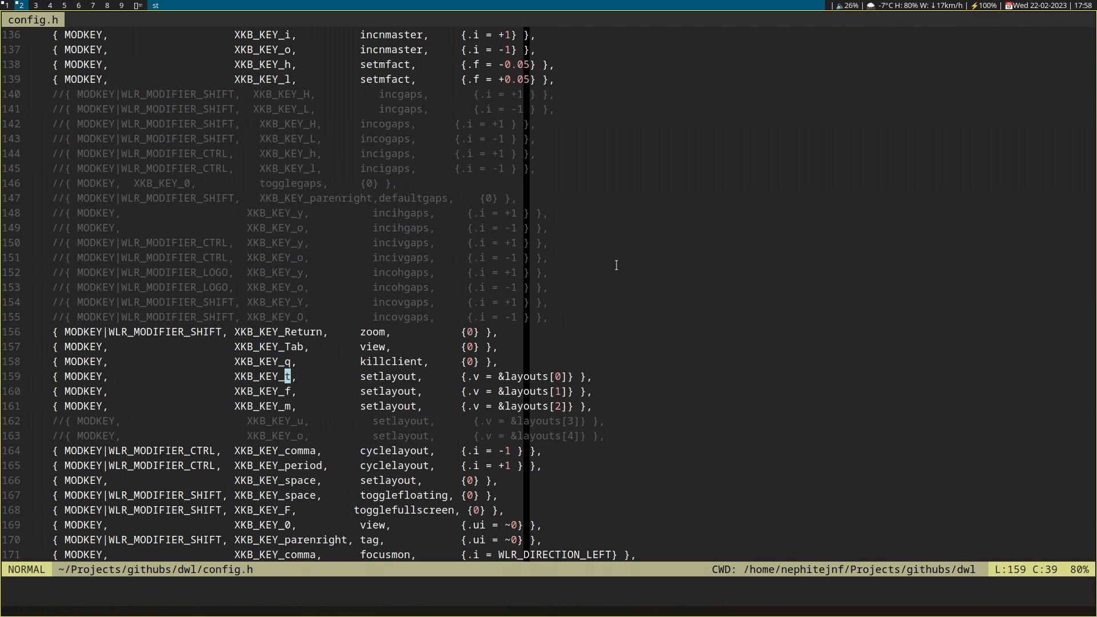
Step: Scroll through the remaining key and button bindings and back to the Terminate_Server quit binding
key("j")
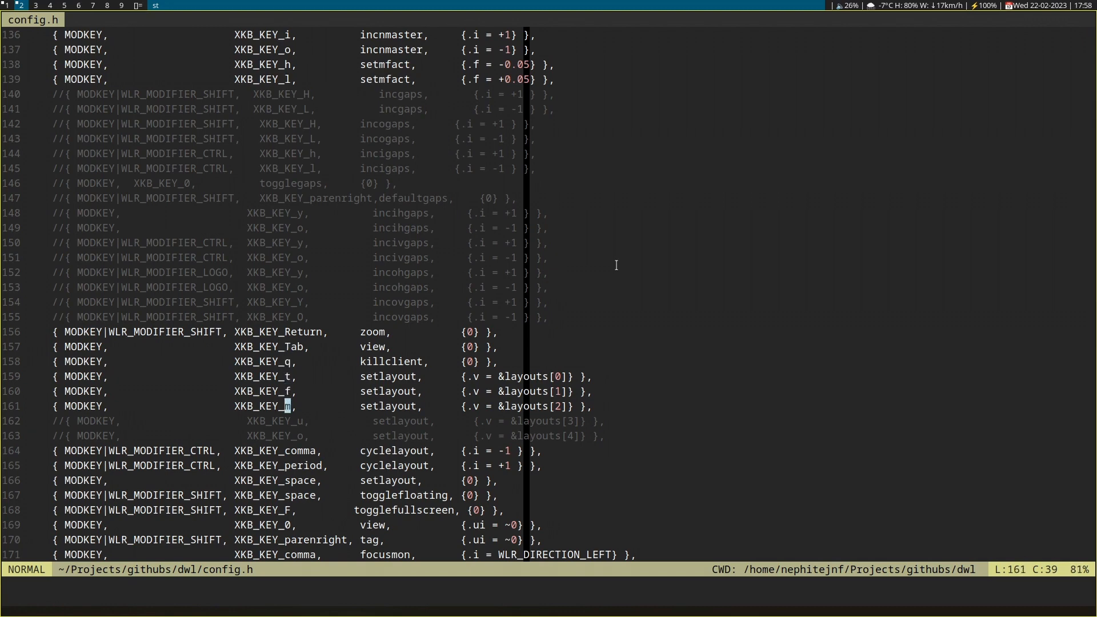
scroll("down", 3)
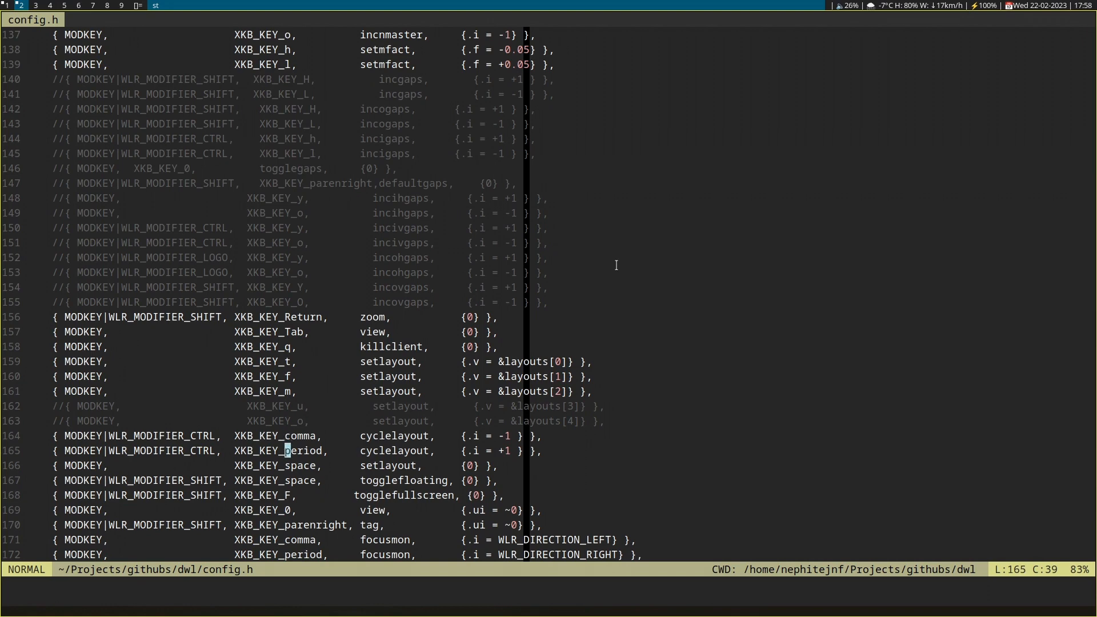
scroll("down", 3)
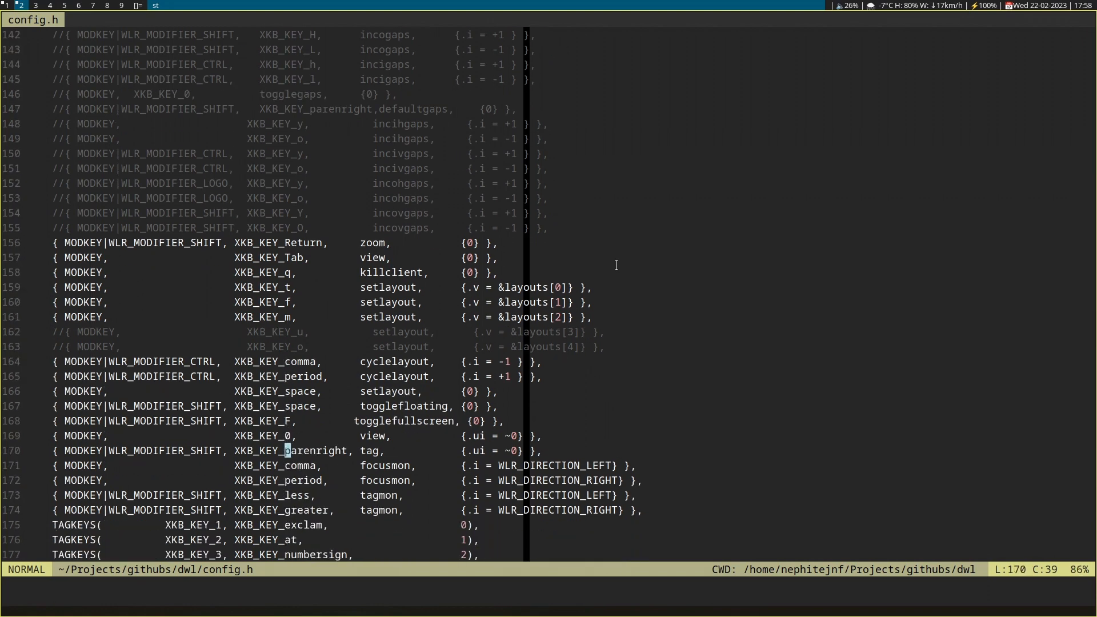
scroll("down", 3)
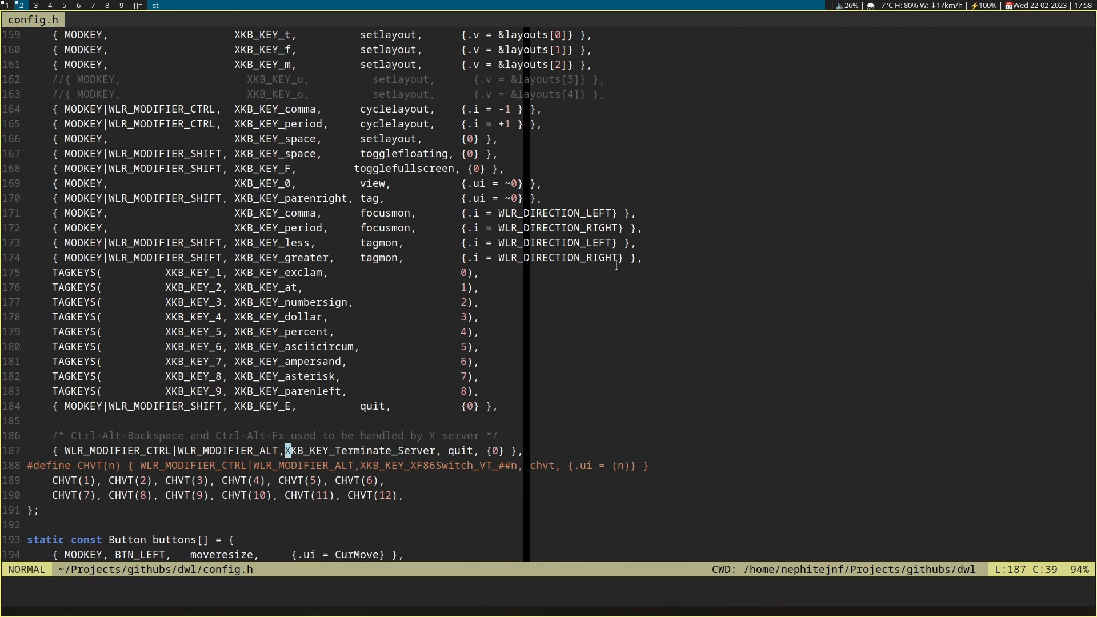
scroll("down", 3)
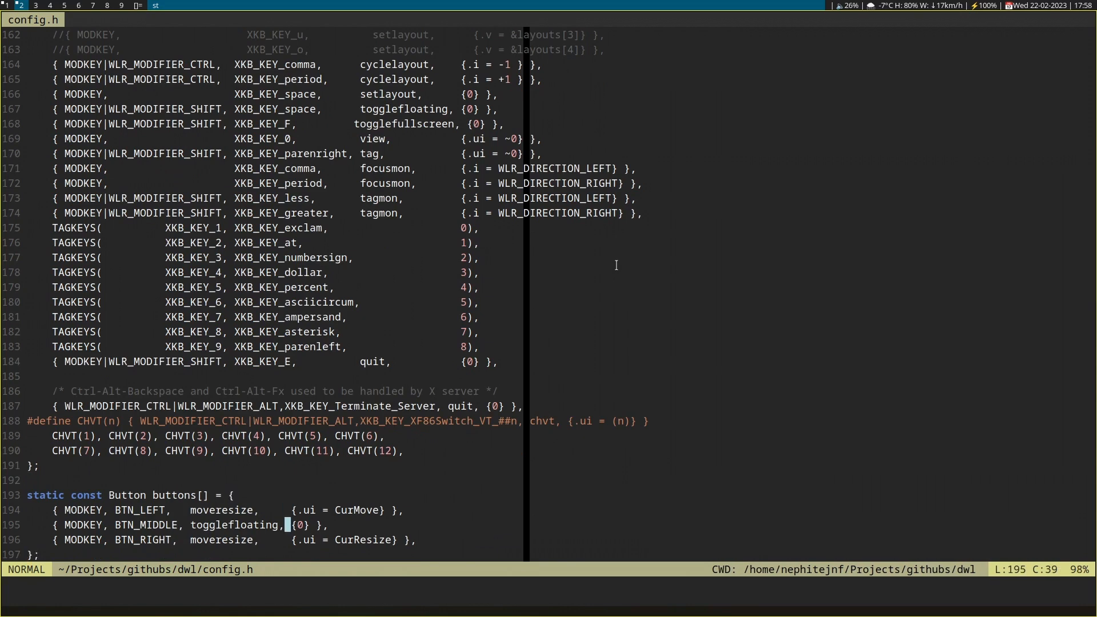
key("j")
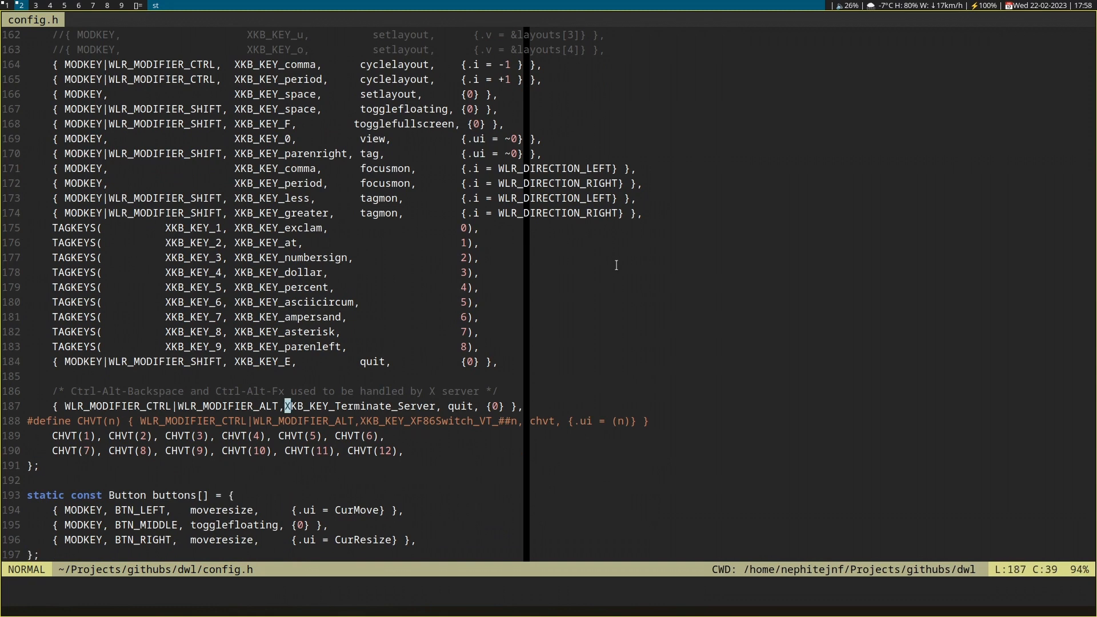
scroll("up", 3)
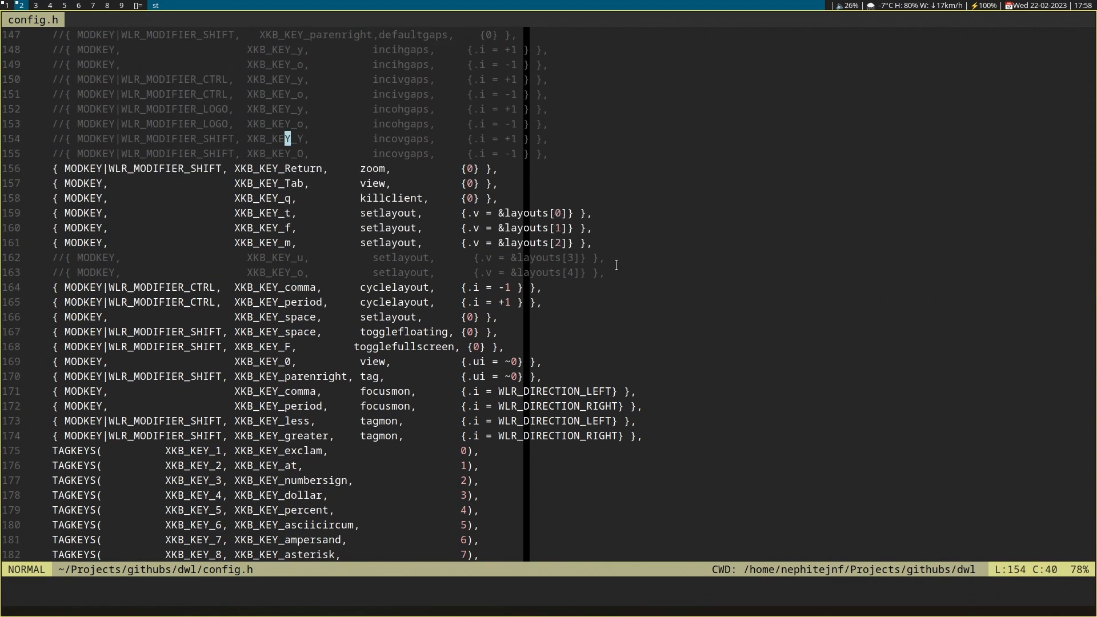
scroll("up", 3)
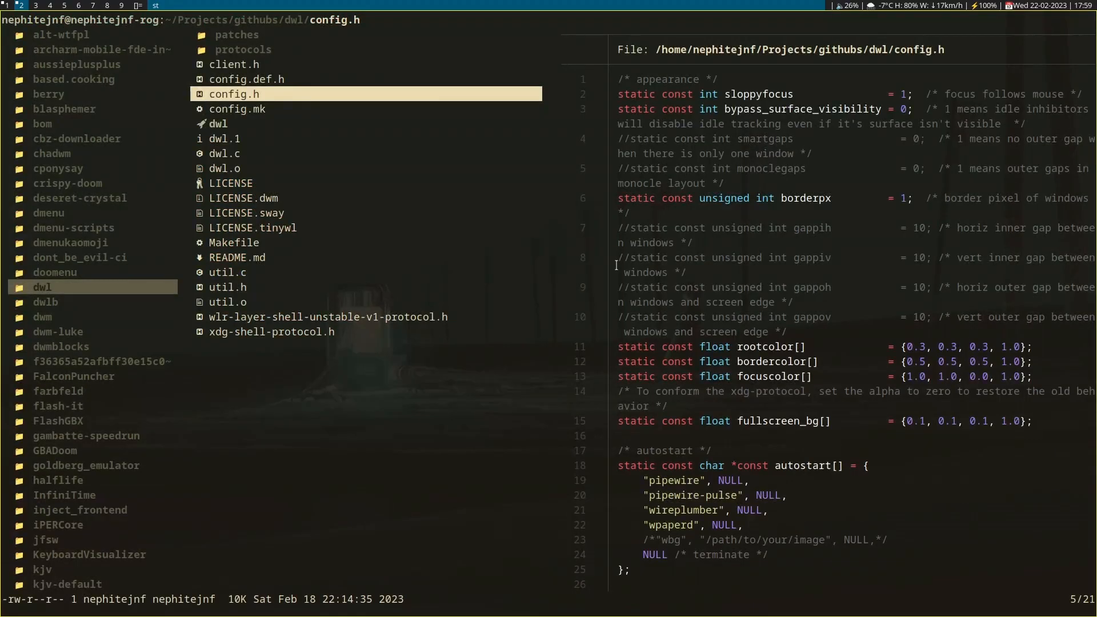
Step: Move through the githubs folders to someblocks, previewing blocks.def.h
left_click(44, 301)
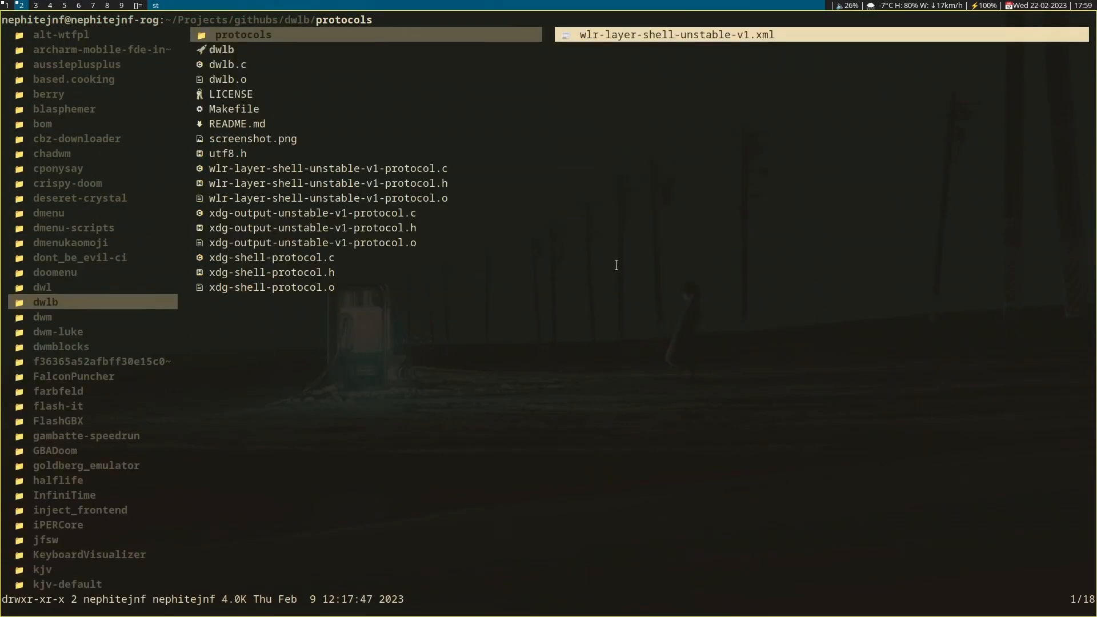
left_click(226, 64)
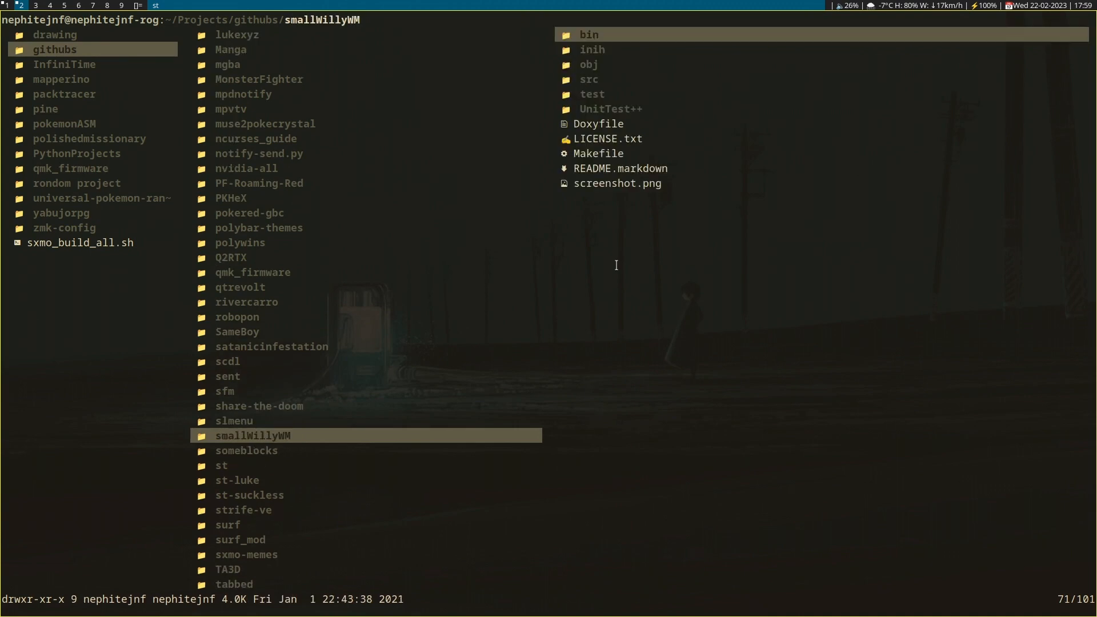
left_click(247, 450)
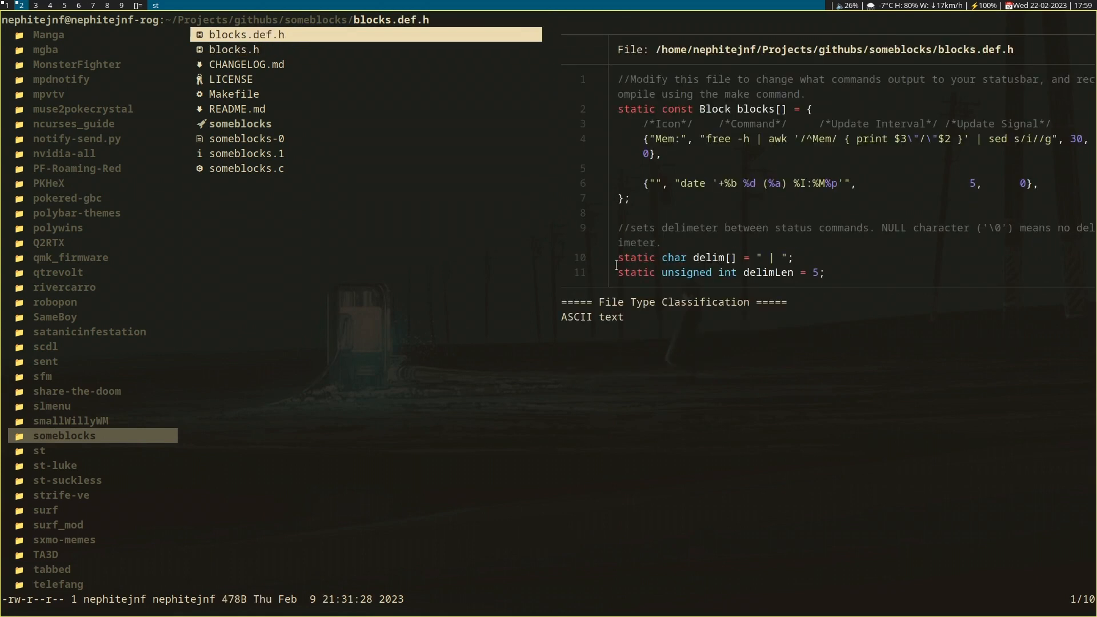
Step: Open the someblocks block config listing volume, weather, battery and date blocks
left_click(233, 49)
type(":q")
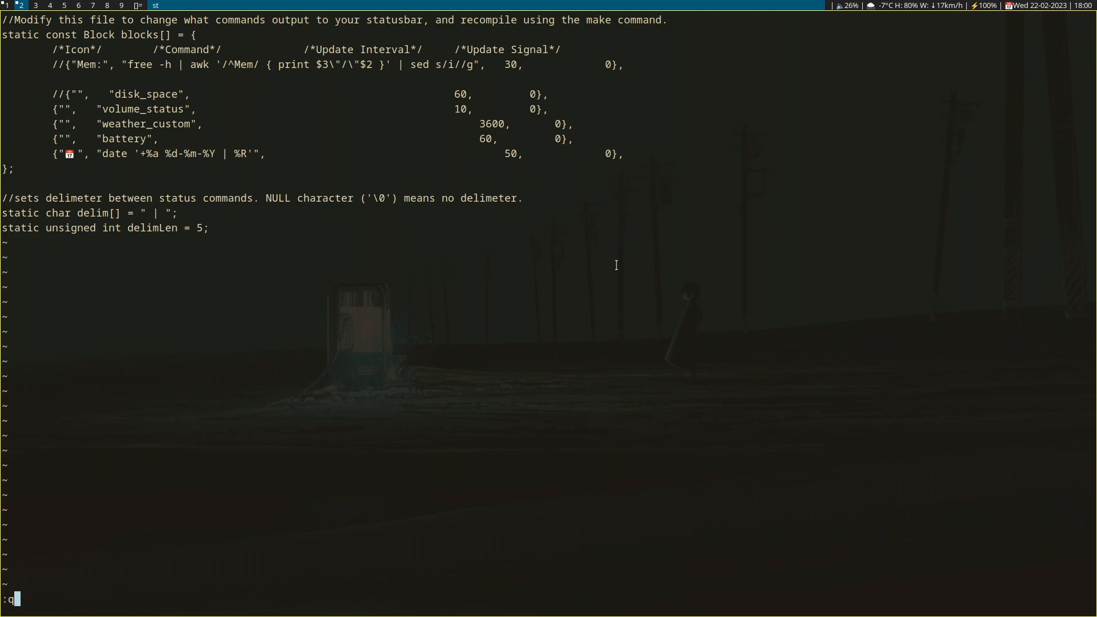
Step: Close the config file, fuzzy-search 'wpap' matching the Wallpapers folders, cancel it and quit lf
key("Return")
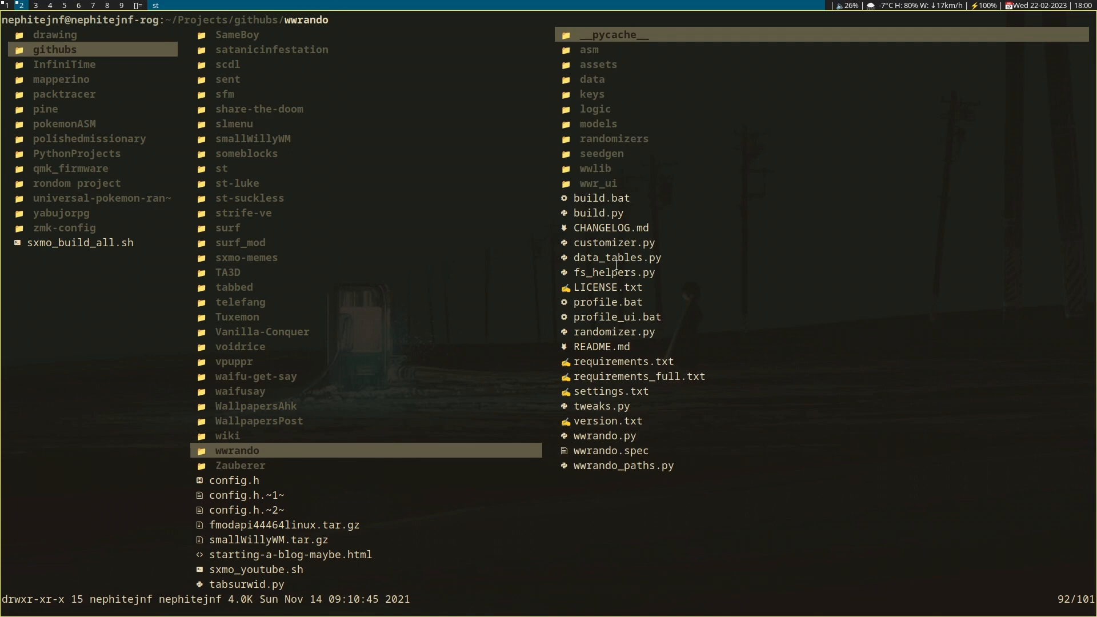
type("wpa")
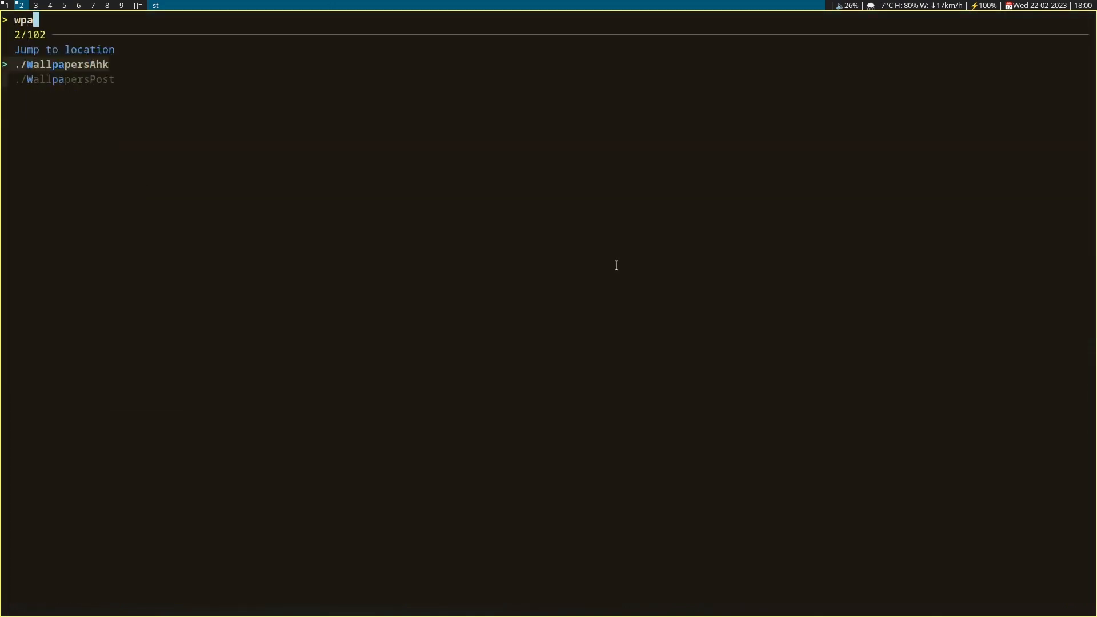
type("p")
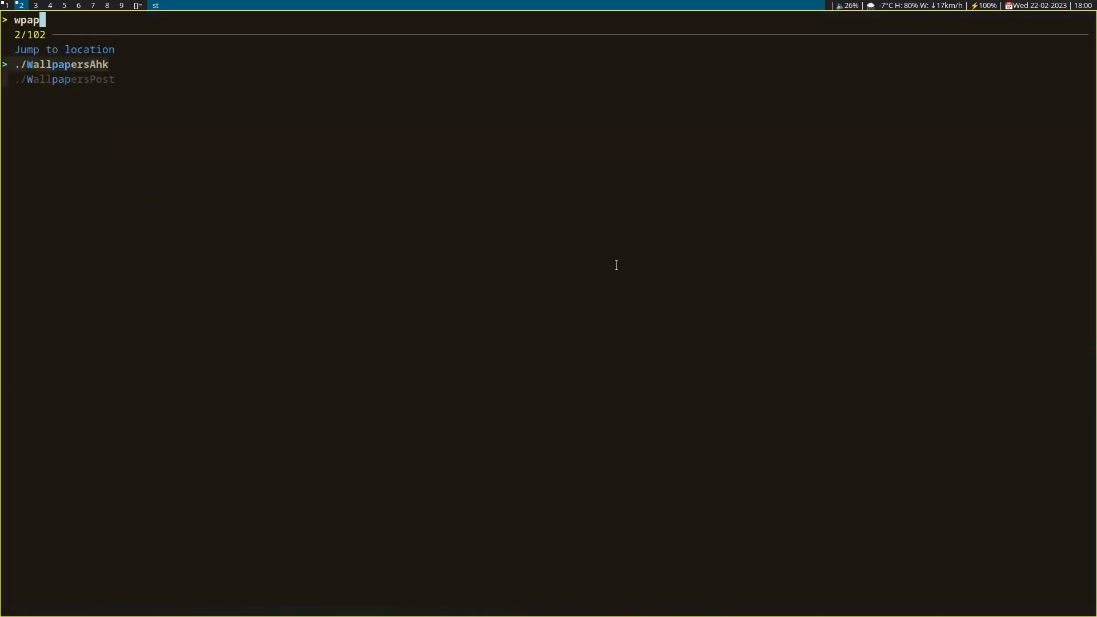
key("Return")
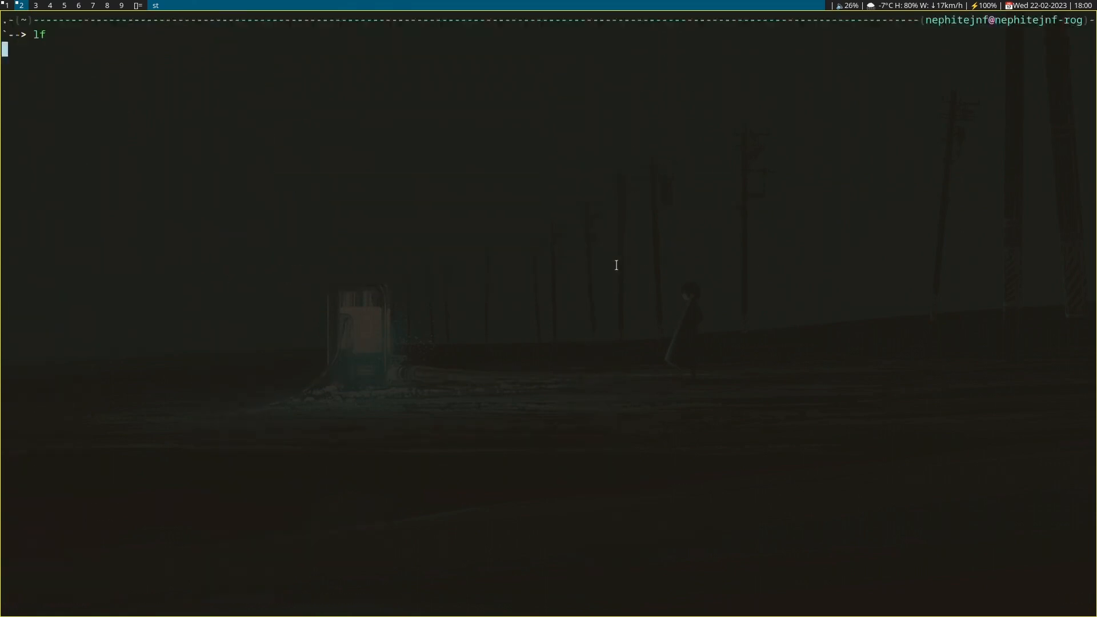
Step: Open ~/.config/wpaperd/output.conf in Vim showing the animewalls path with 10m duration
key("Return")
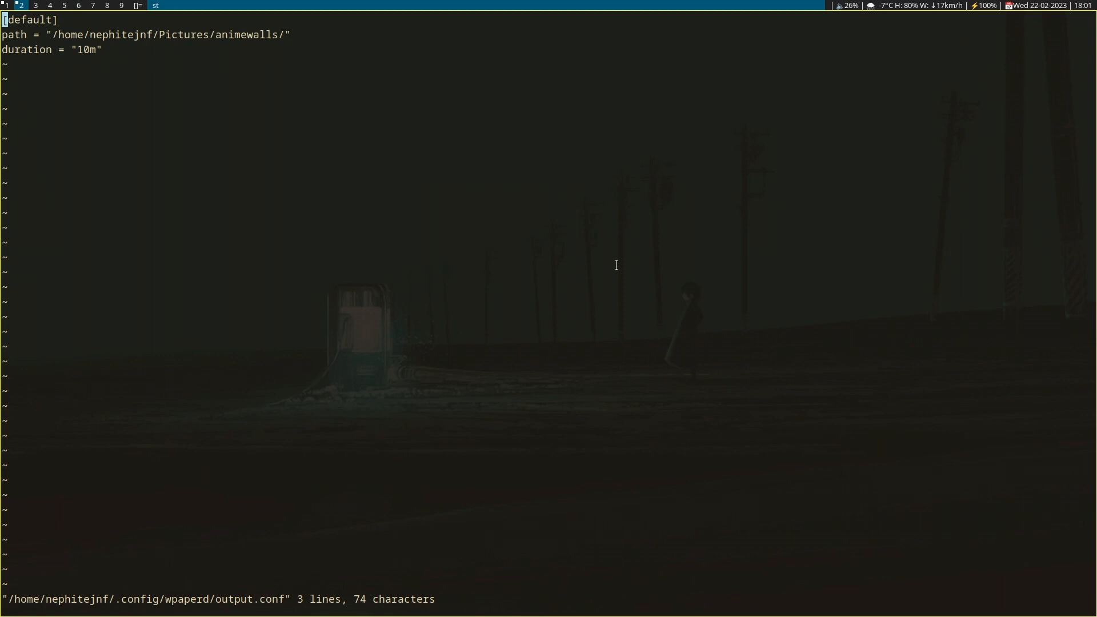
mouse_move(645, 131)
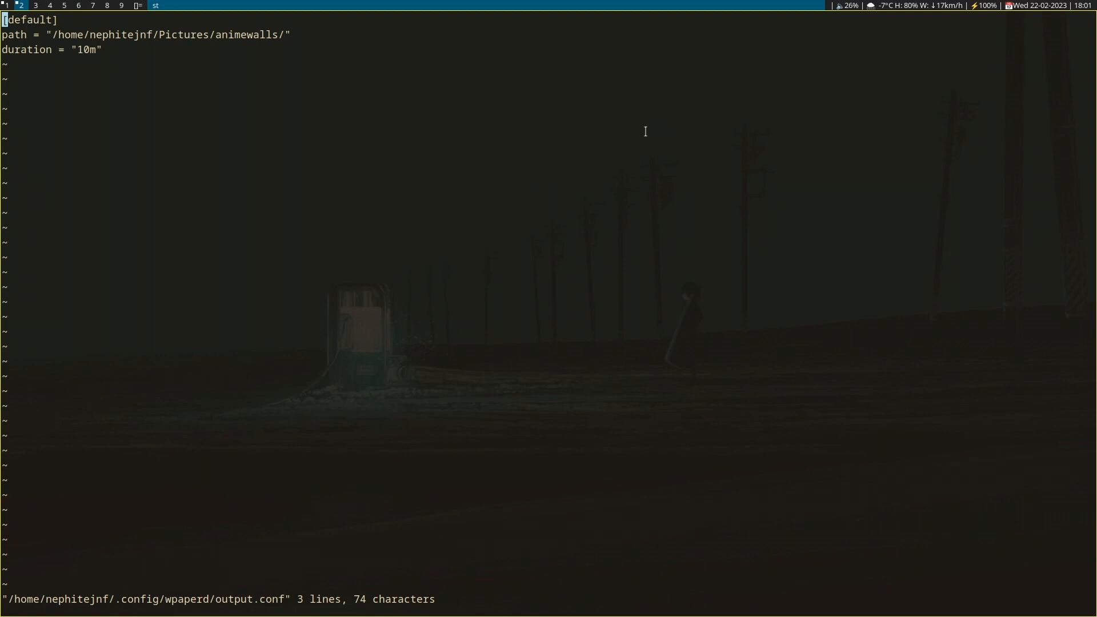